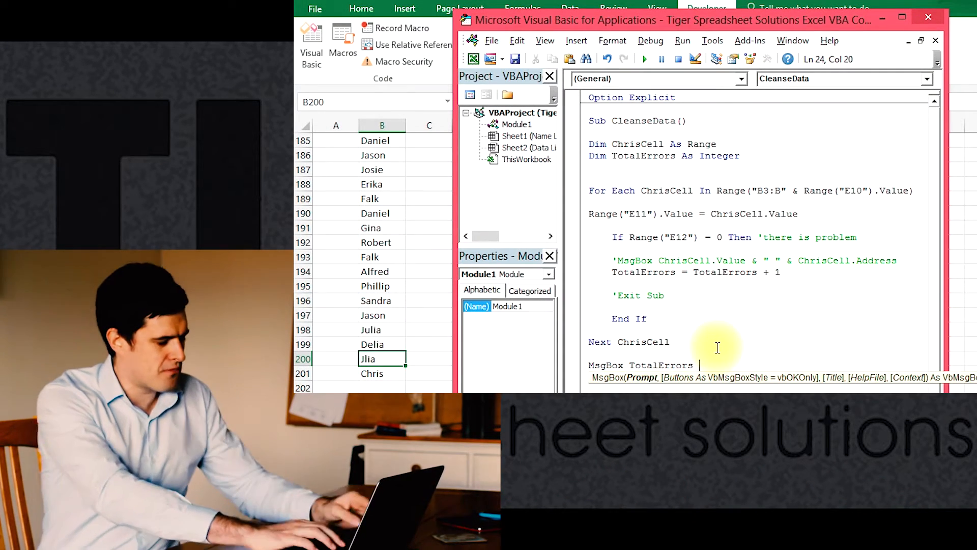
- Finish the MsgBox line so it reports TotalErrors followed by " error(s) found"
type("& \"")
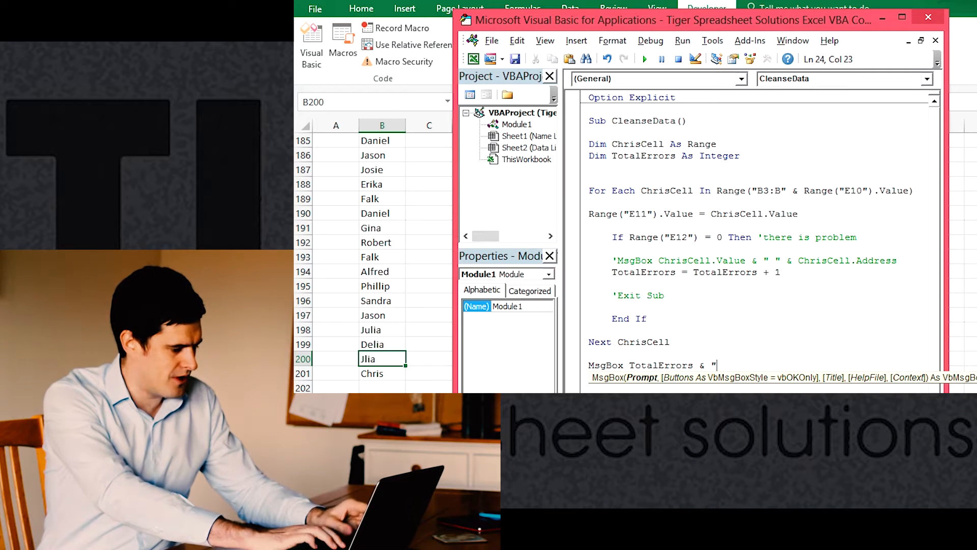
type("Error")
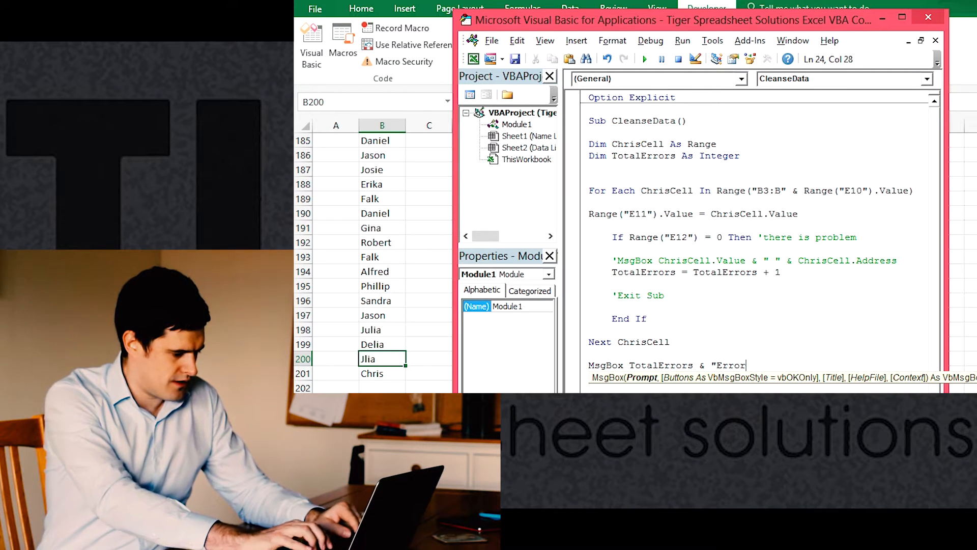
type("(s) found")
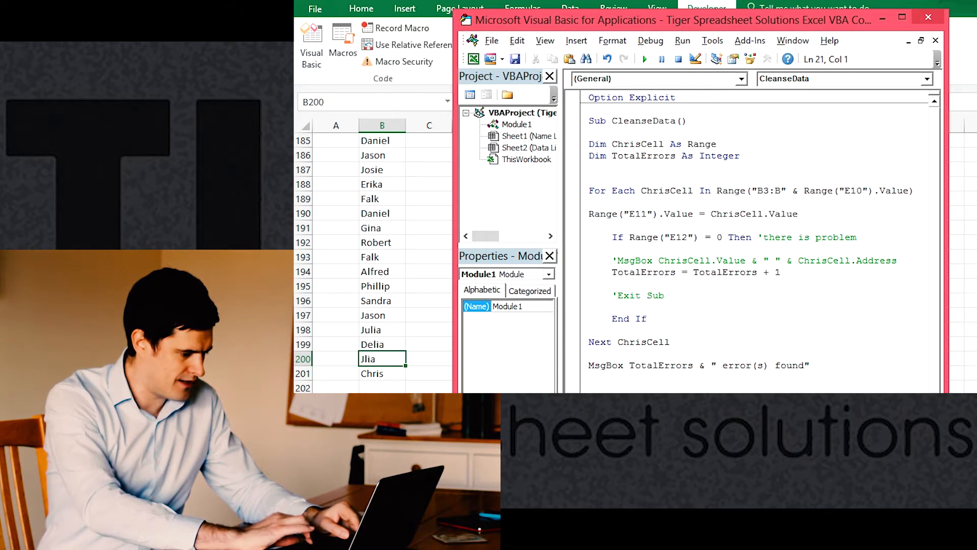
- Run CleanseData and read the "1 error(s) found" message
left_click(644, 58)
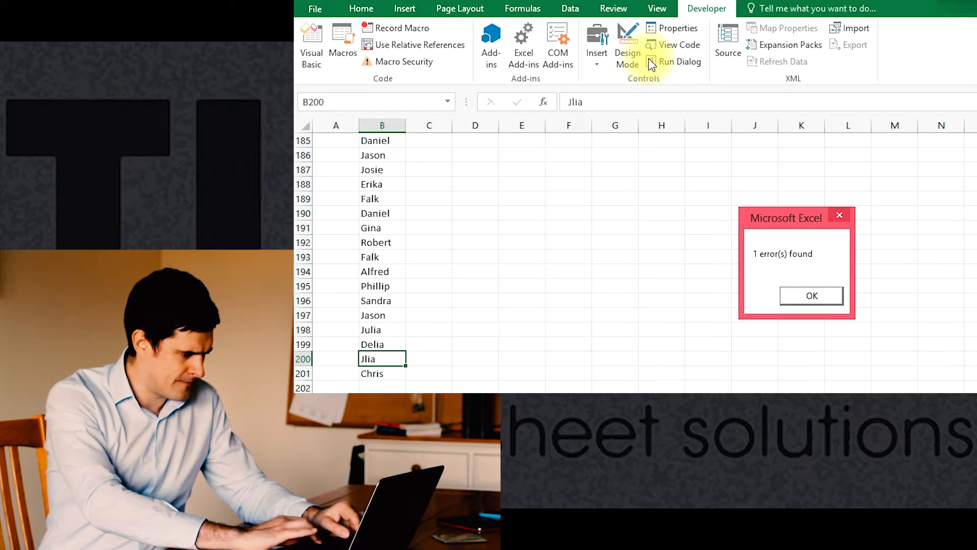
left_click(811, 295)
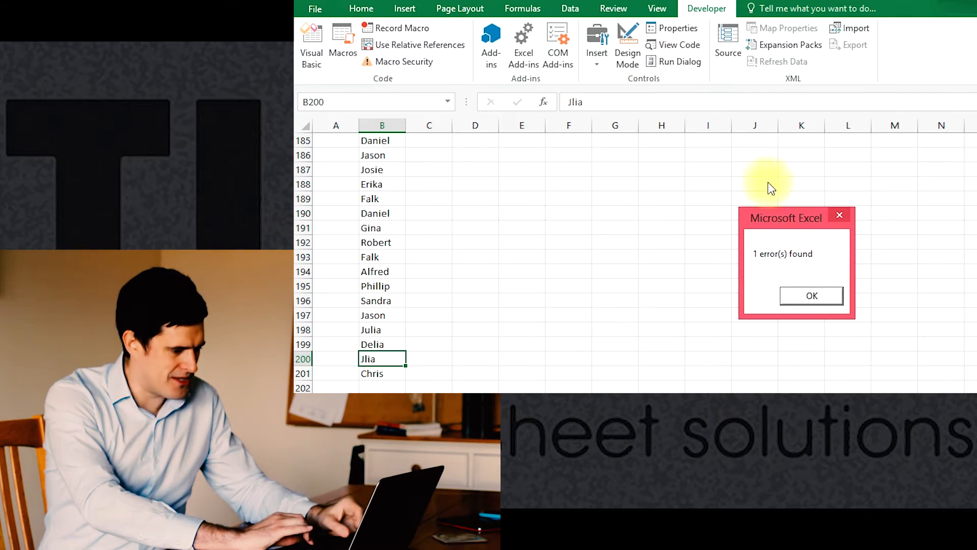
mouse_move(829, 198)
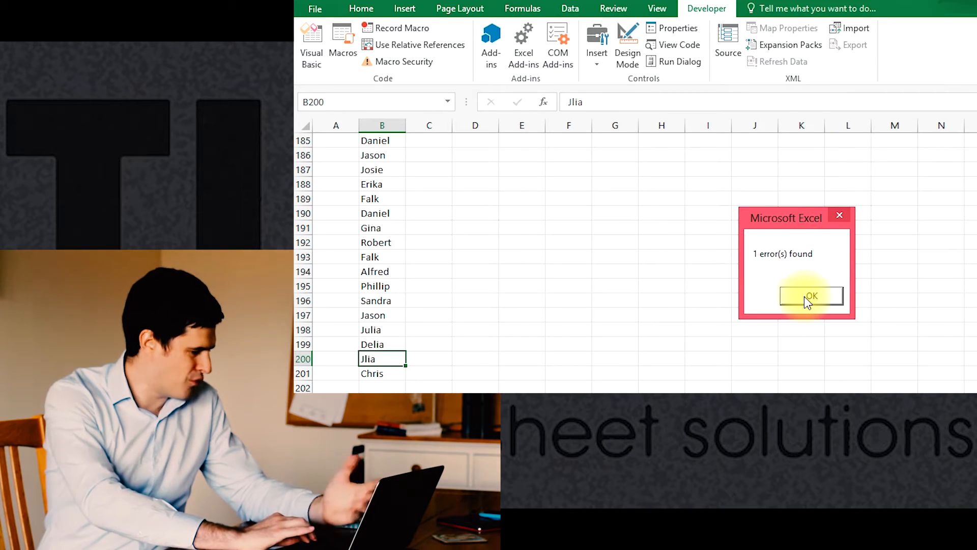
- Close the report and add the arguments , 0, "Data Cleanse Report" to the MsgBox line
left_click(810, 296)
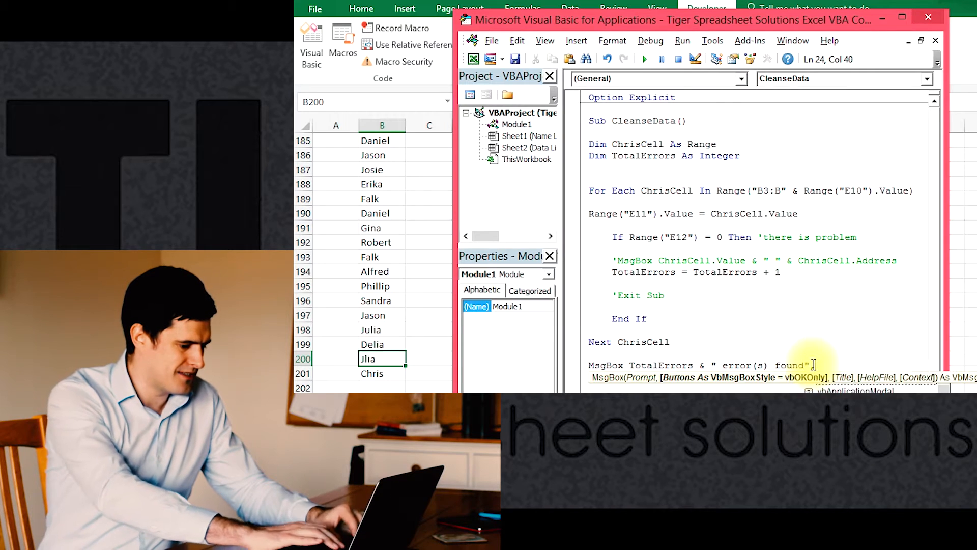
type(", ,")
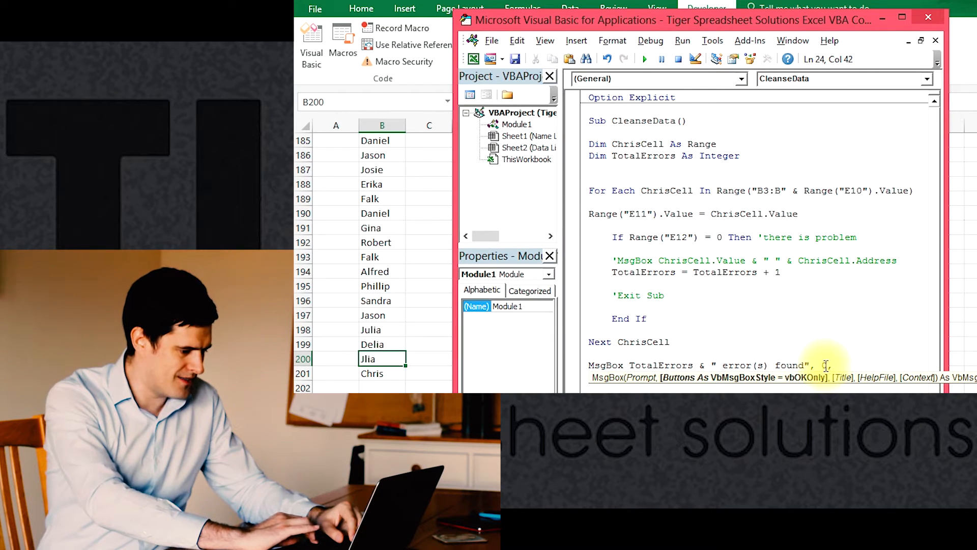
type("0,\"")
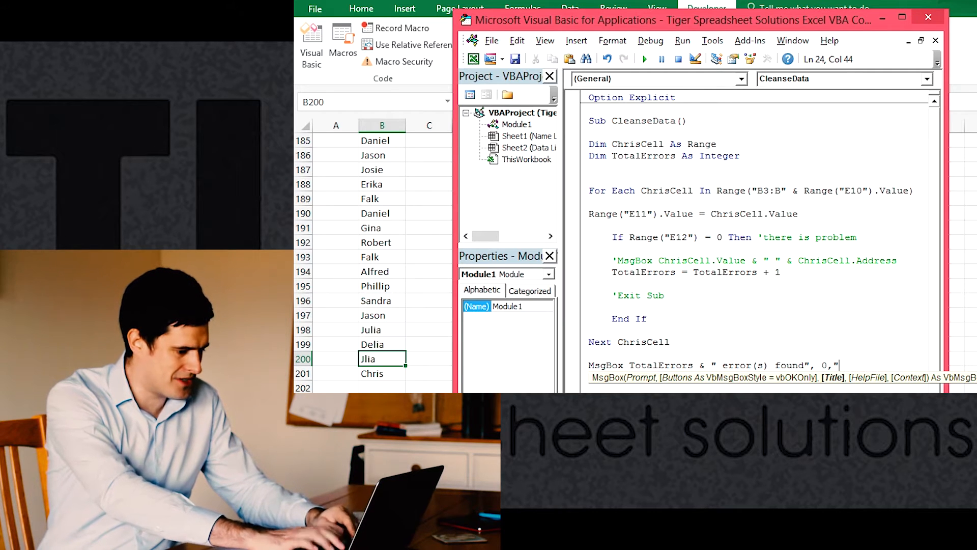
type("Er")
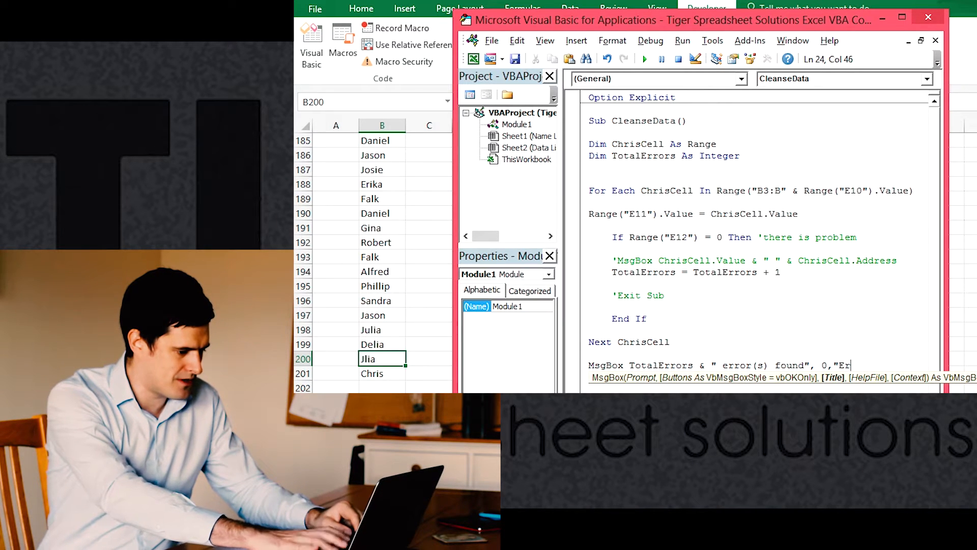
type("Data Clea")
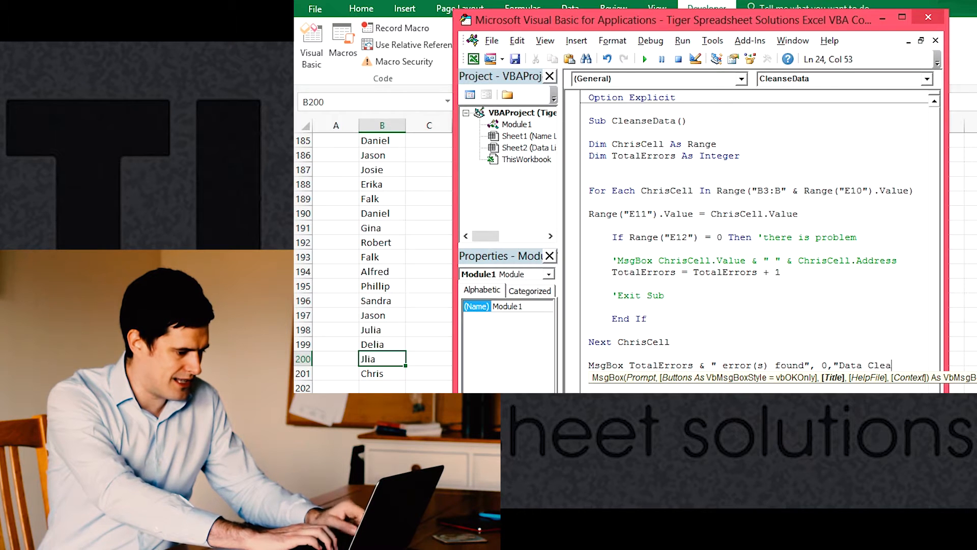
type("nse Re")
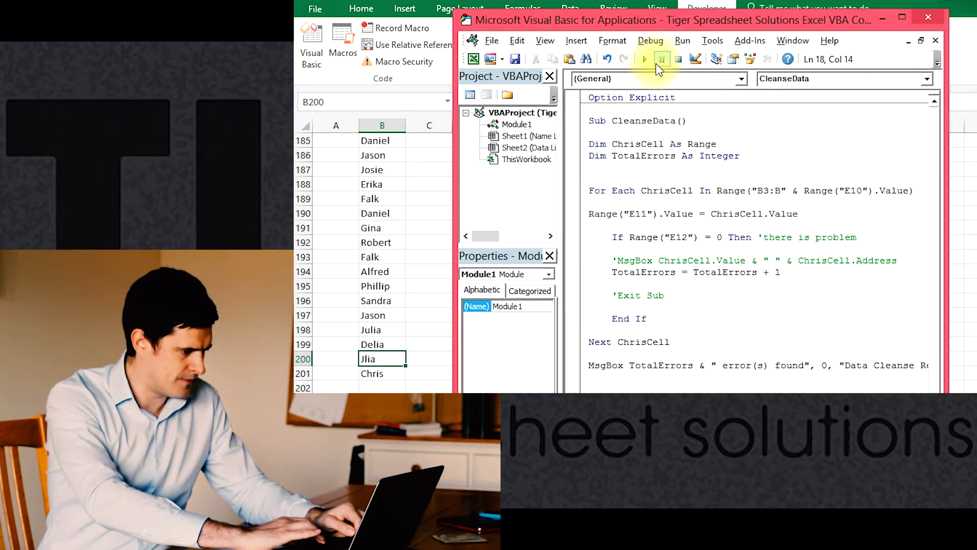
- Run the macro to see the titled Data Cleanse Report box, then dismiss it
left_click(644, 59)
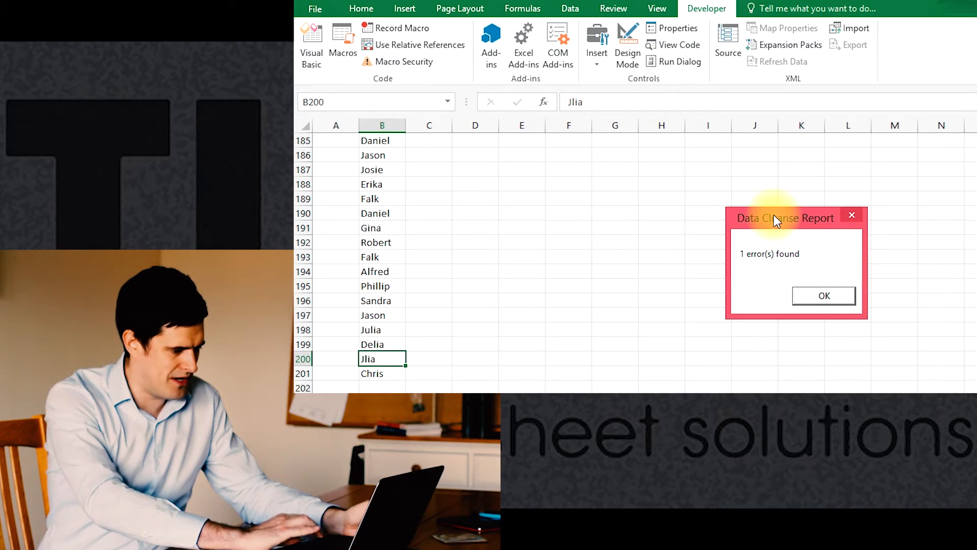
mouse_move(816, 195)
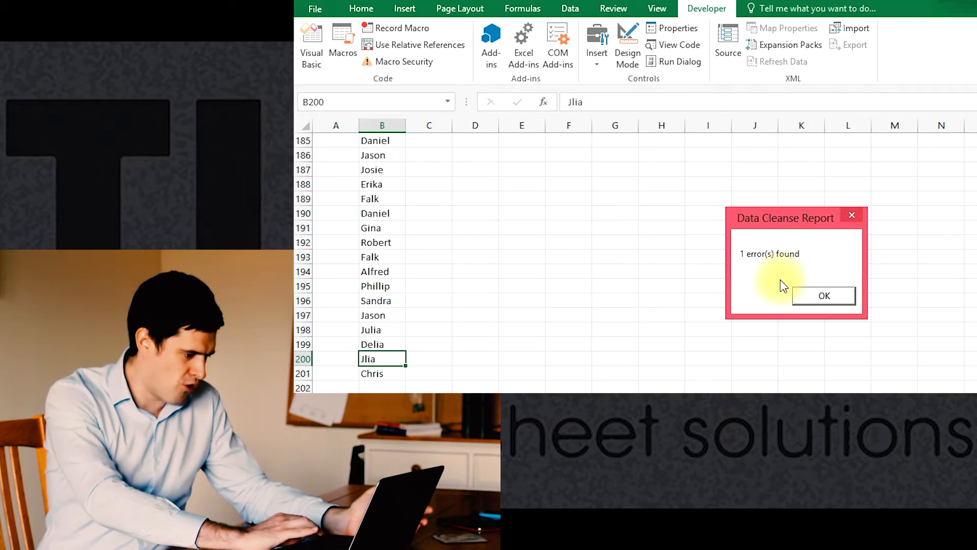
left_click(822, 295)
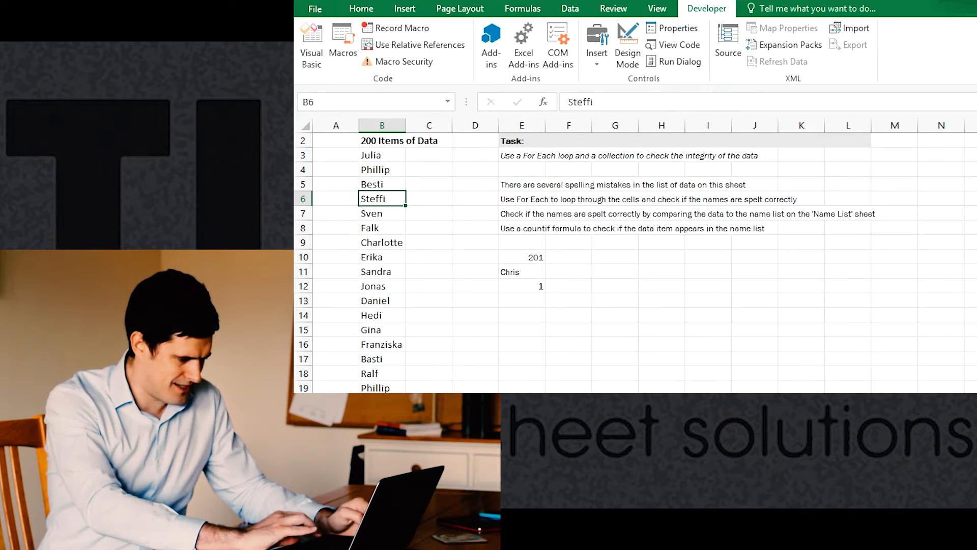
- Rerun the macro from the VBA editor and close its "2 error(s) found" report
left_click(311, 44)
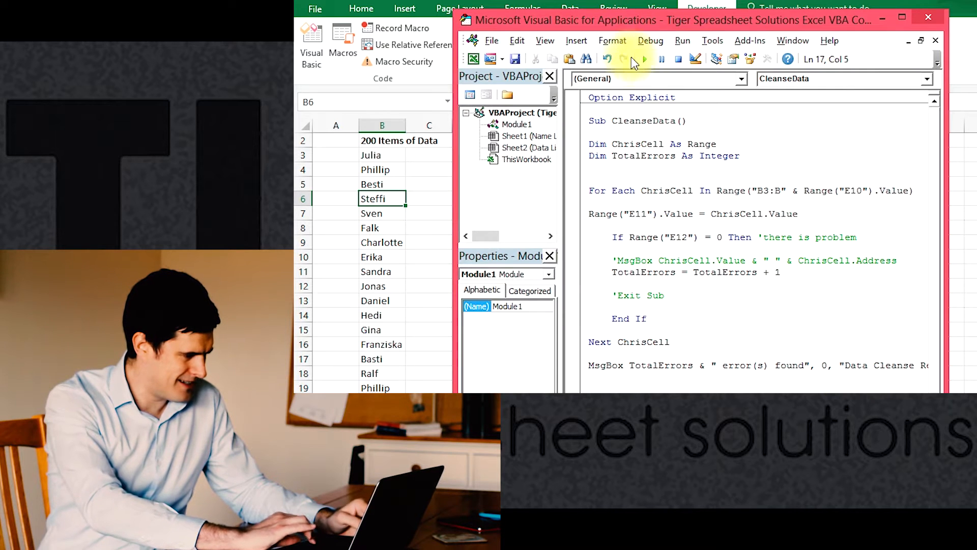
left_click(643, 59)
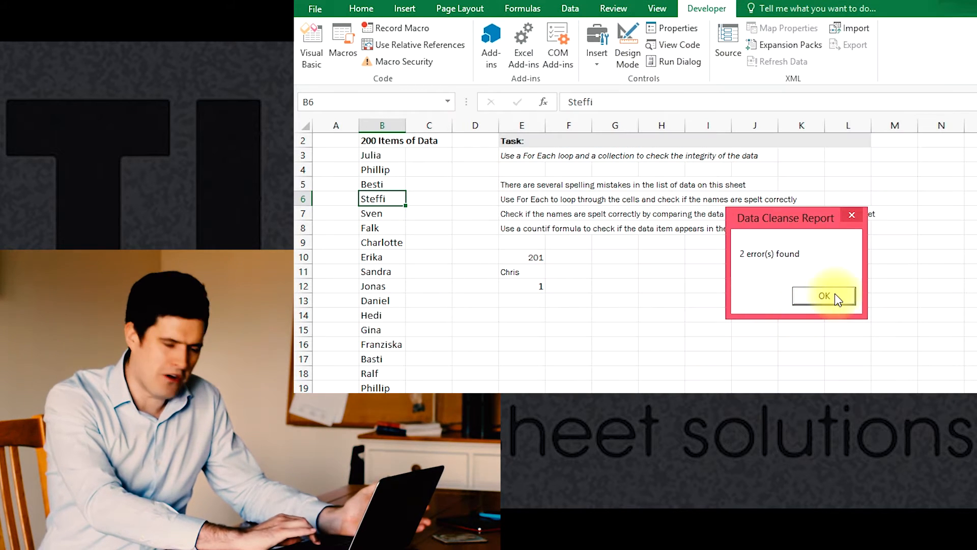
left_click(824, 296)
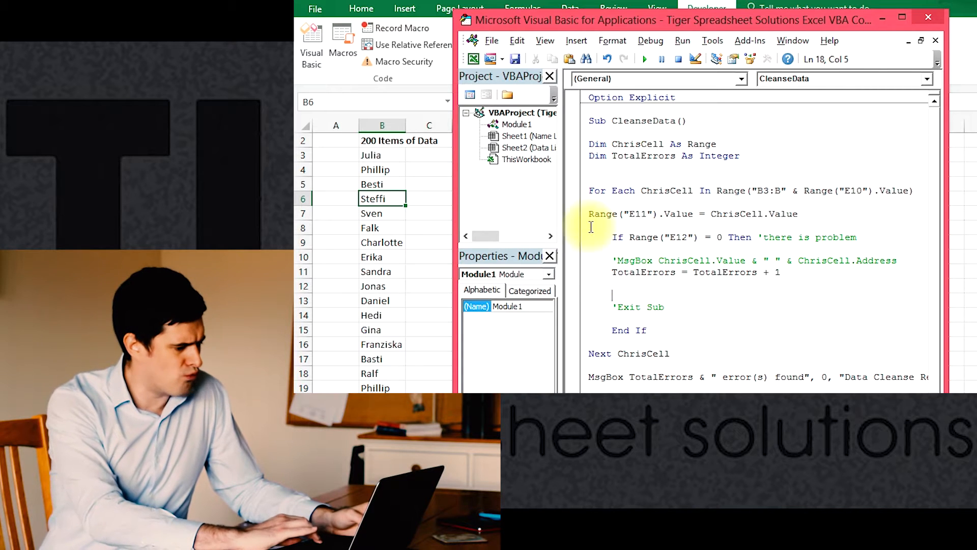
- Inside the If block, set ChrisCell.Interior.ColorIndex = 3 for each problem name
left_click_drag(614, 238, 646, 330)
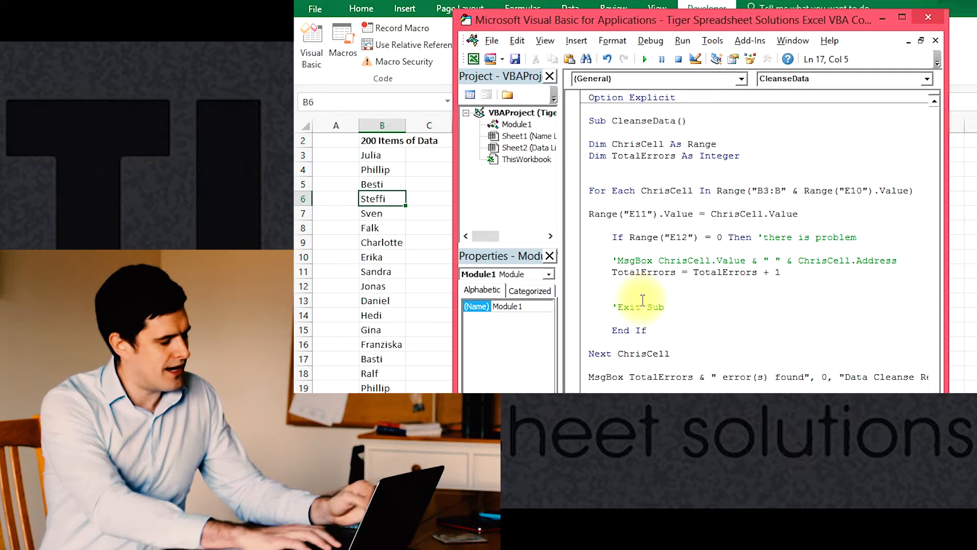
type("ChrisCel")
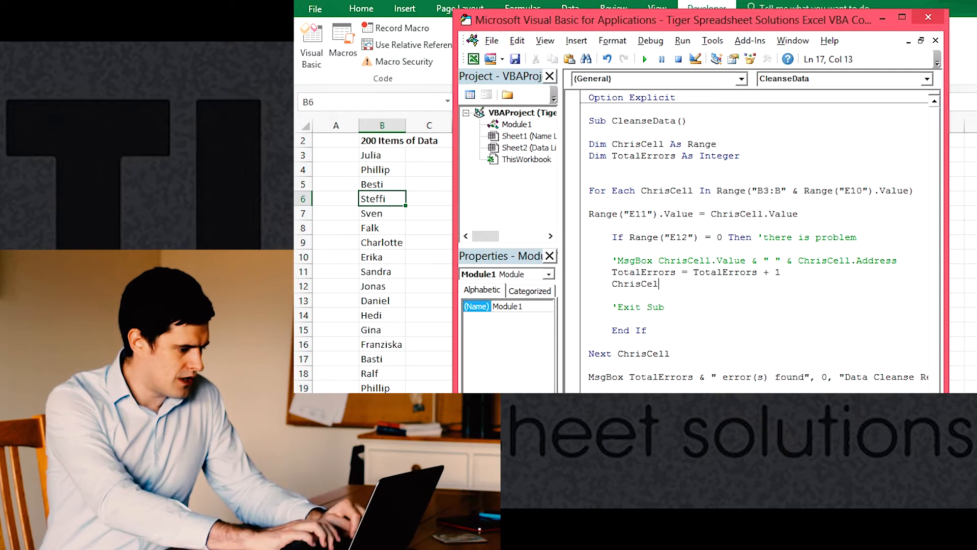
type(".Interior,Co")
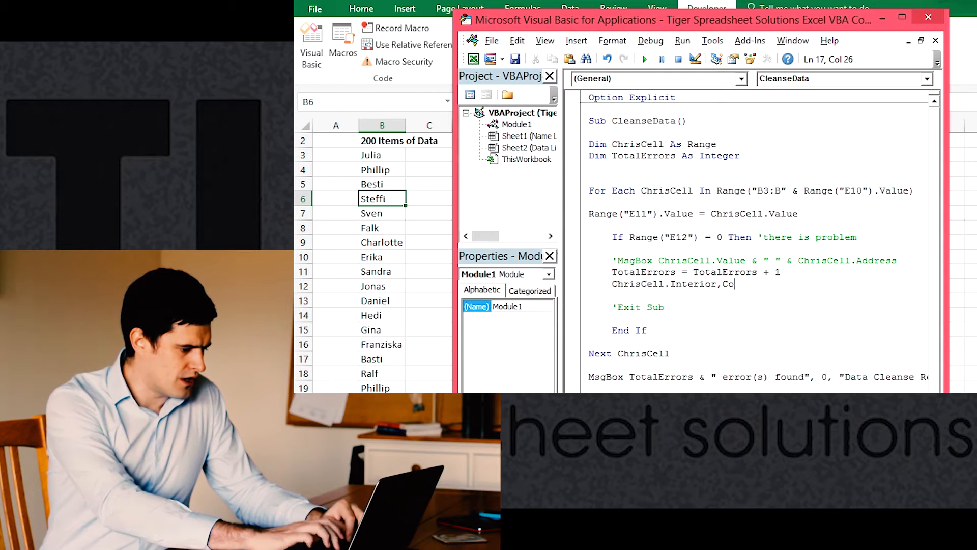
type(".")
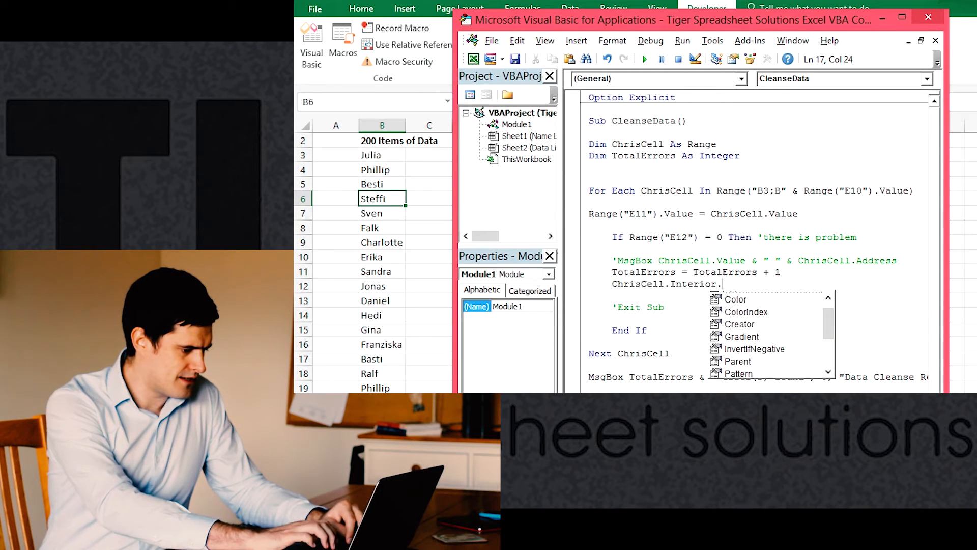
type("ColorInde")
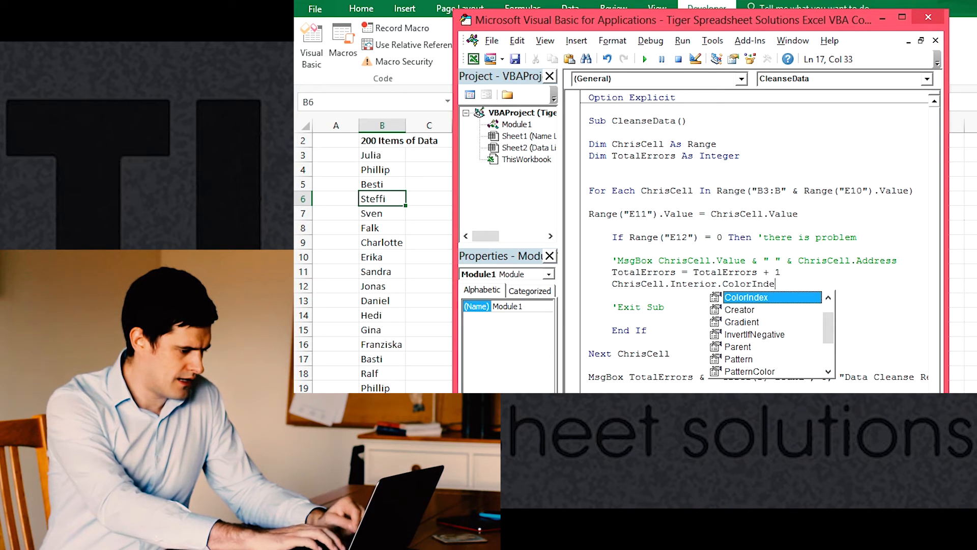
type("= 3")
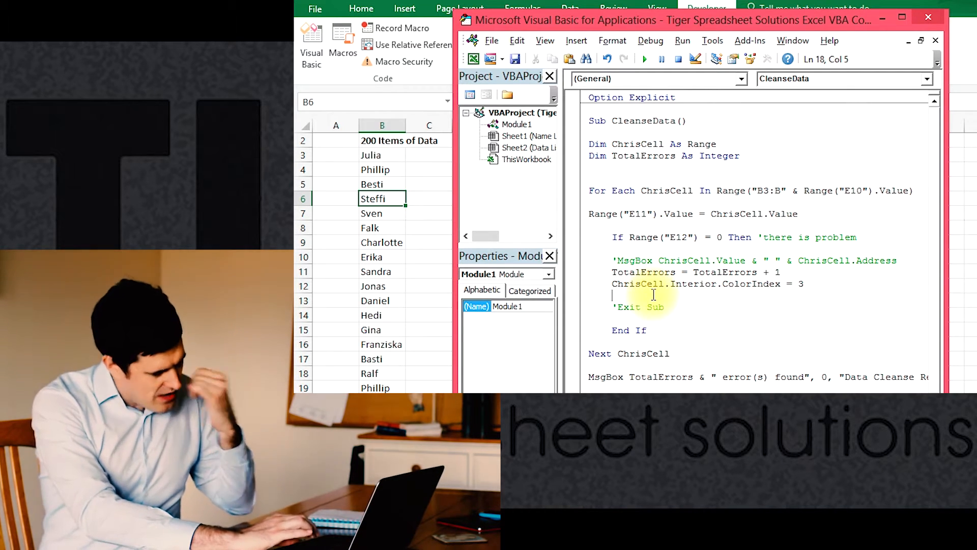
- Append the comment 'change to red at the end of the colour-setting line
left_click(807, 284)
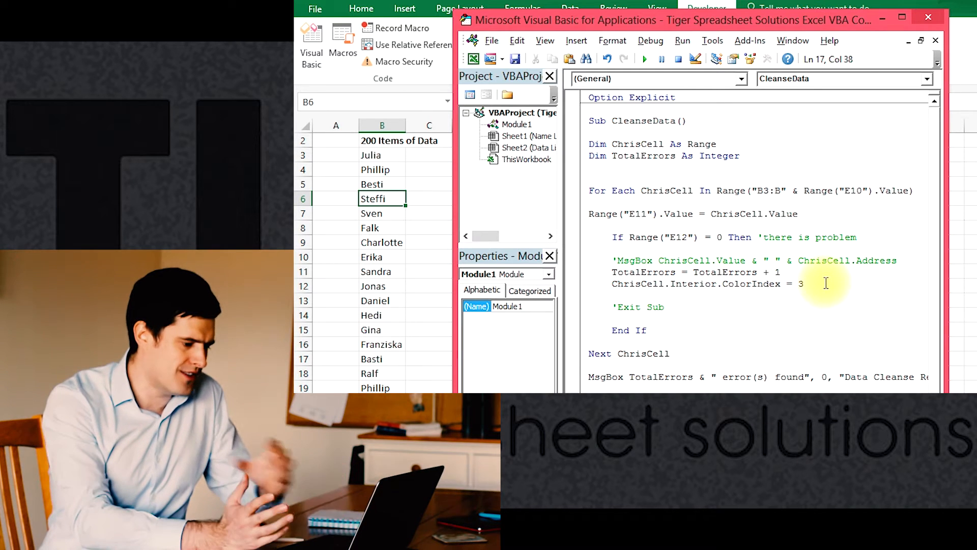
left_click(696, 272)
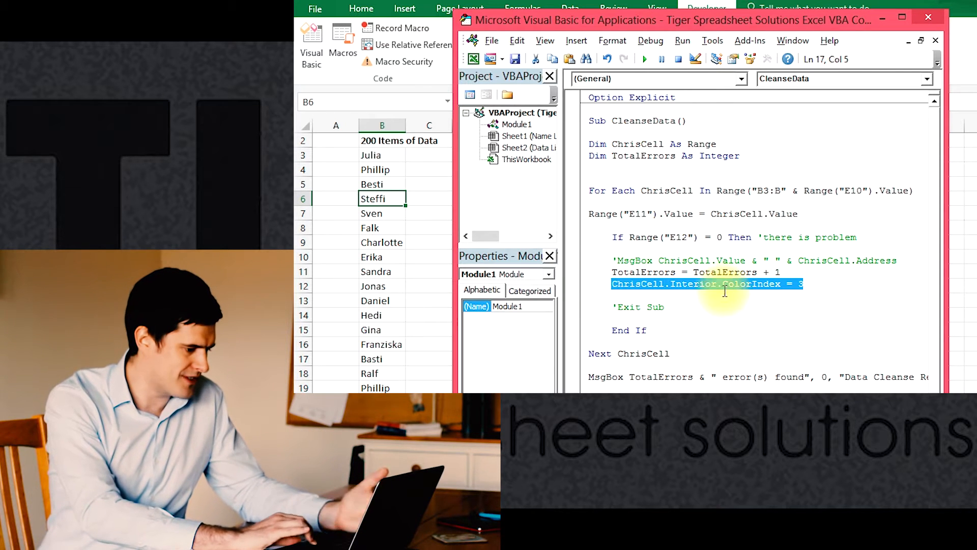
left_click(820, 283)
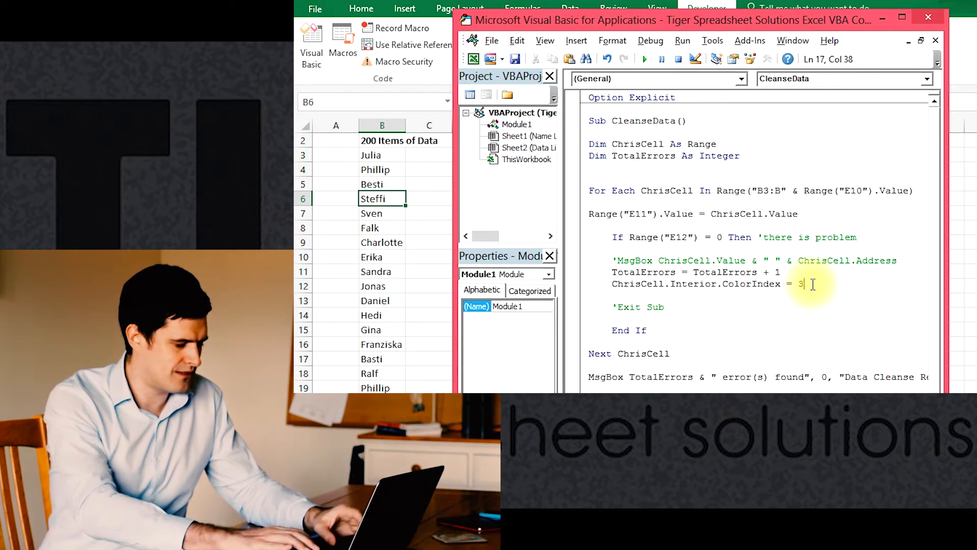
type("'change ot")
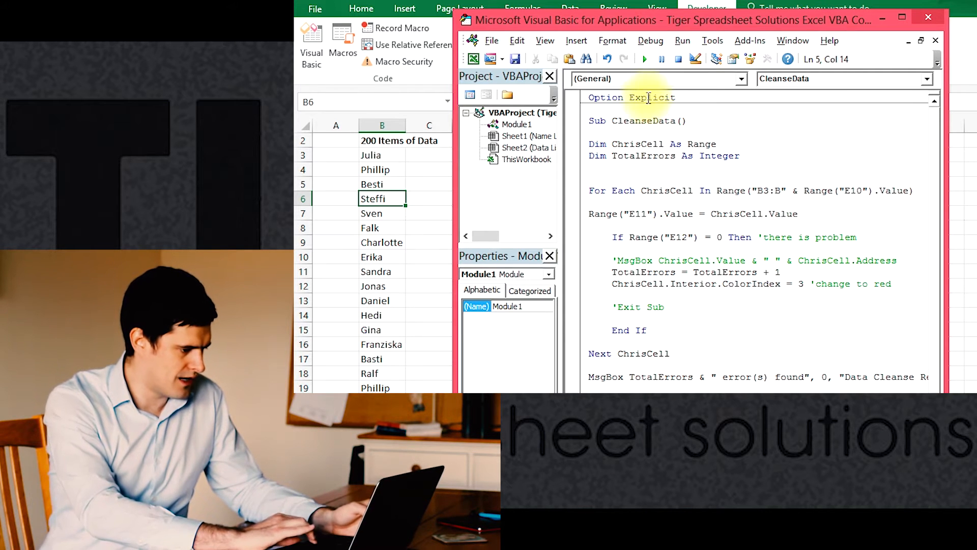
- Run the macro, confirm misspelled Besti in B5 is filled red, and return to the code
left_click(643, 59)
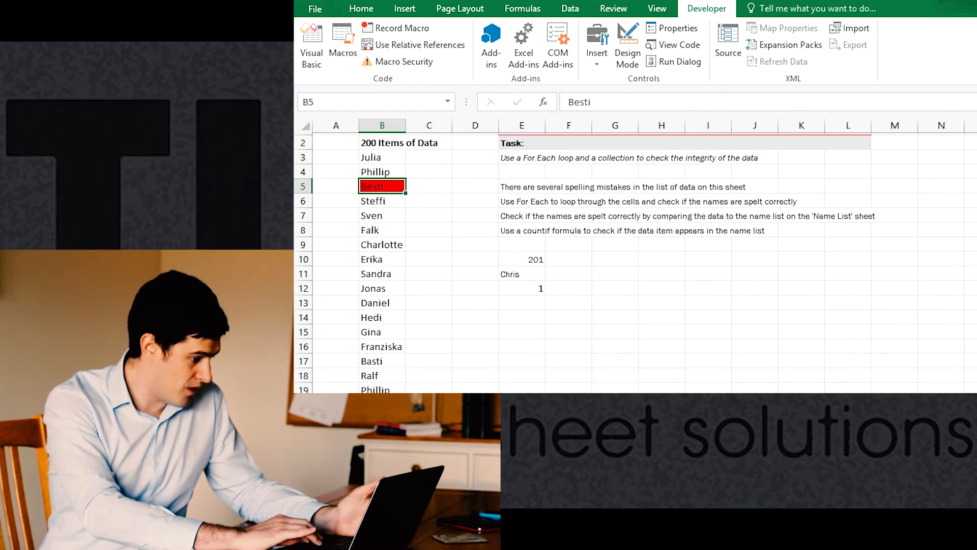
scroll("down", 3)
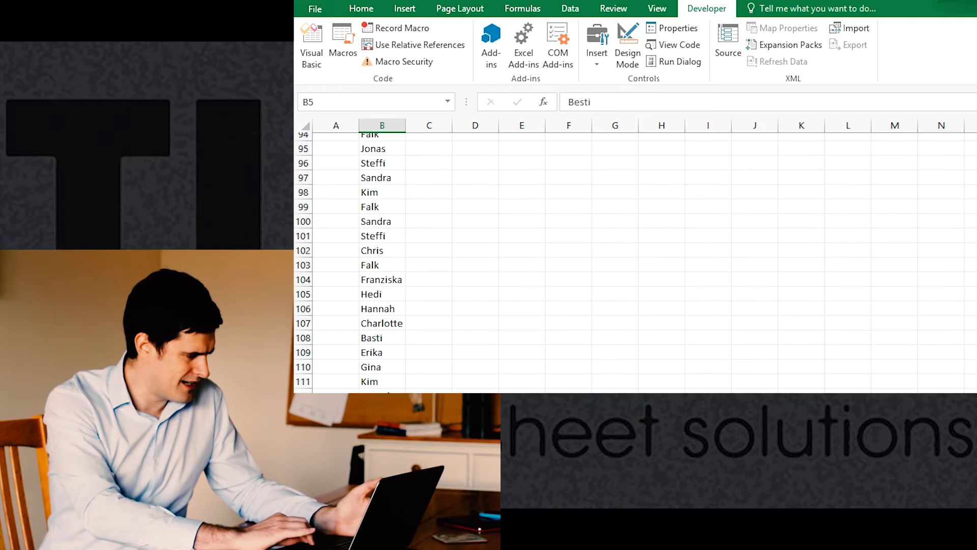
scroll("down", 3)
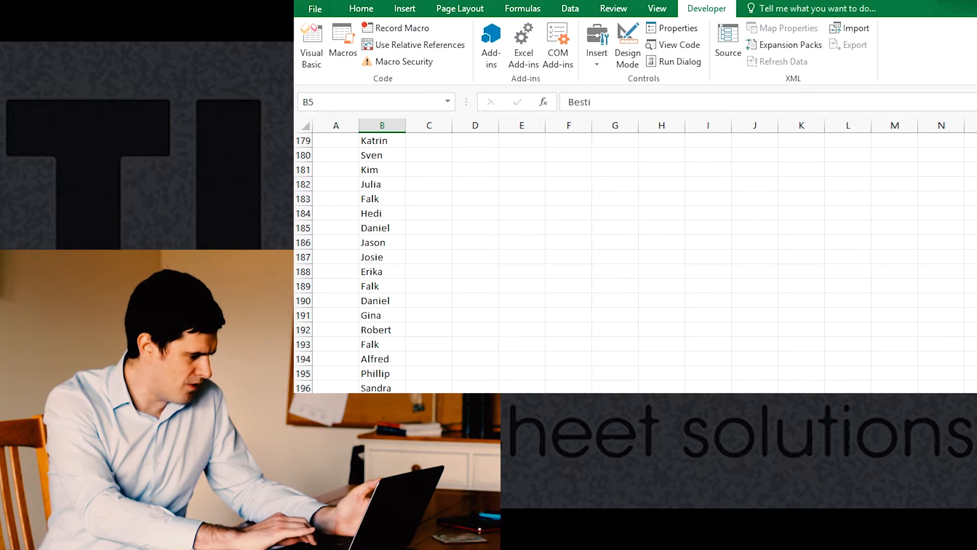
left_click(521, 329)
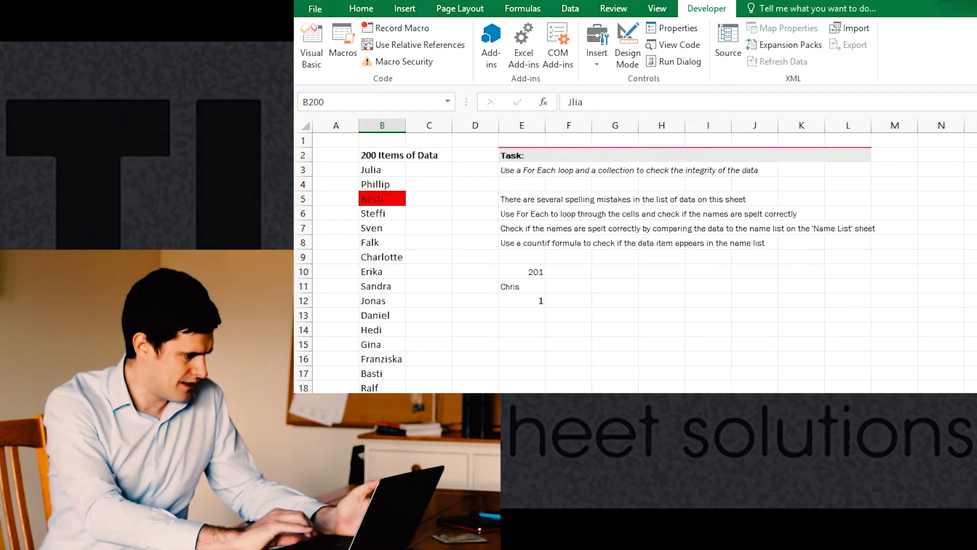
left_click(381, 199)
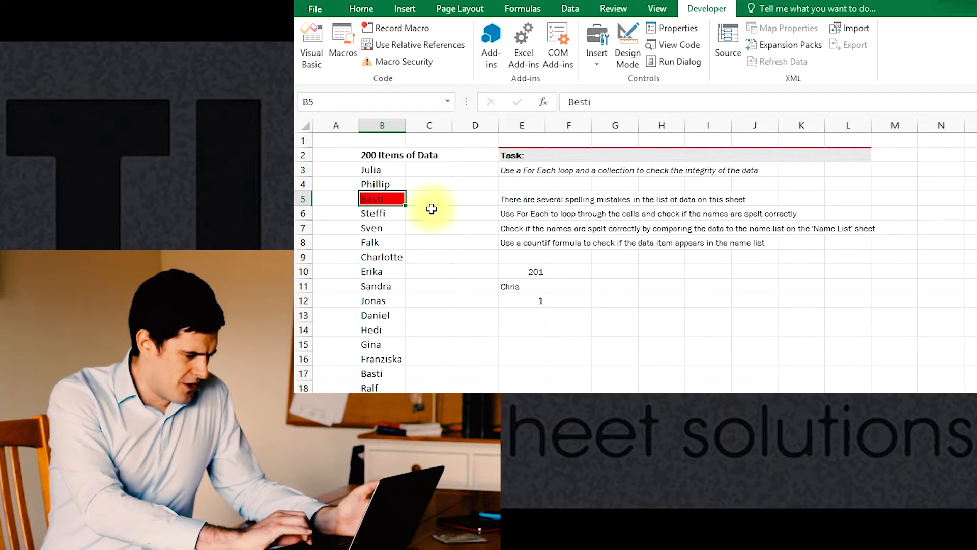
left_click(312, 44)
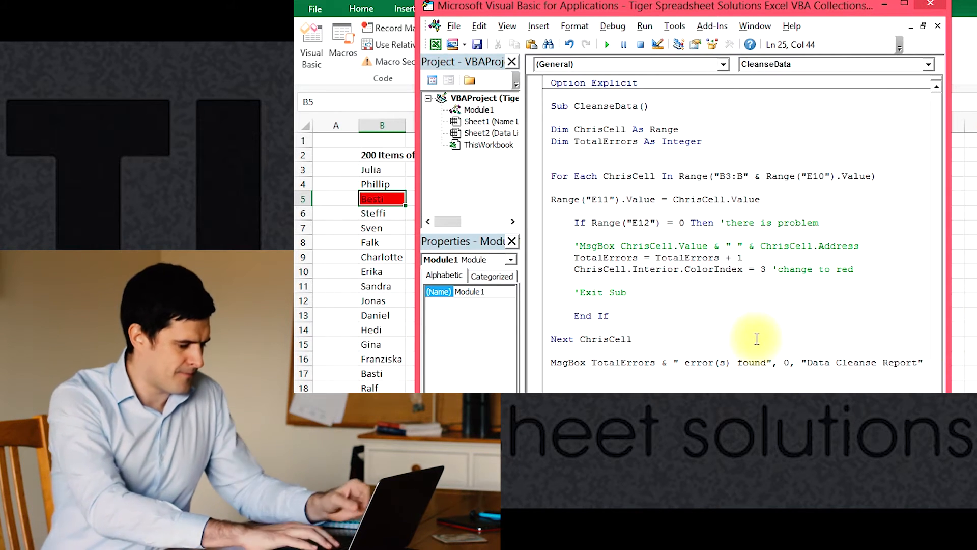
- Split the MsgBox with _ continuations and add two vbNewLines and "Errors highlighted in red"
type("_")
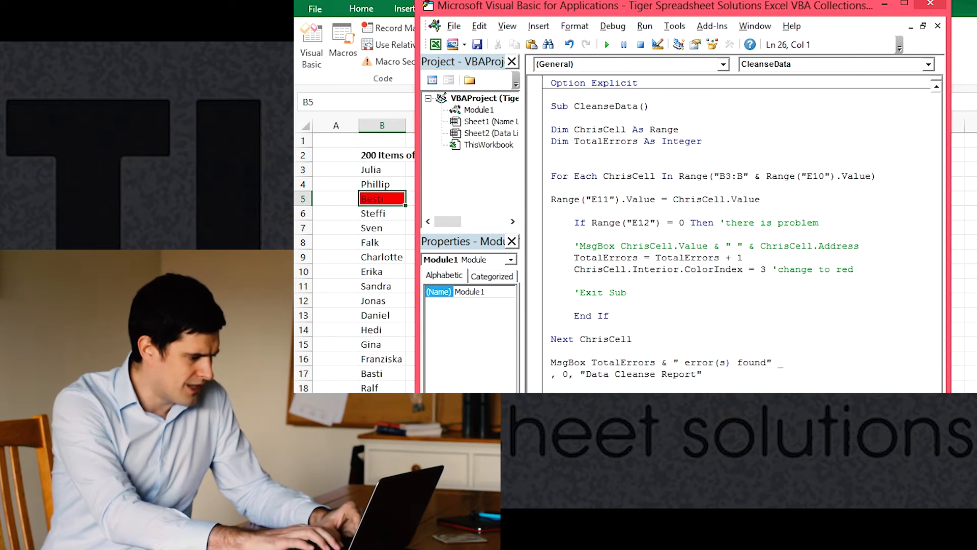
type("&")
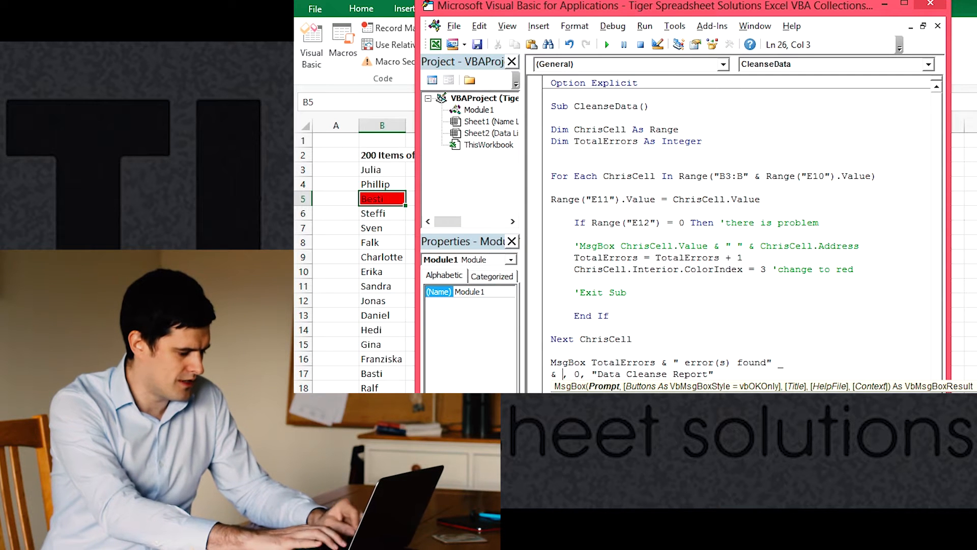
type("vbnewline & vbnewline & \"Errors highlighted")
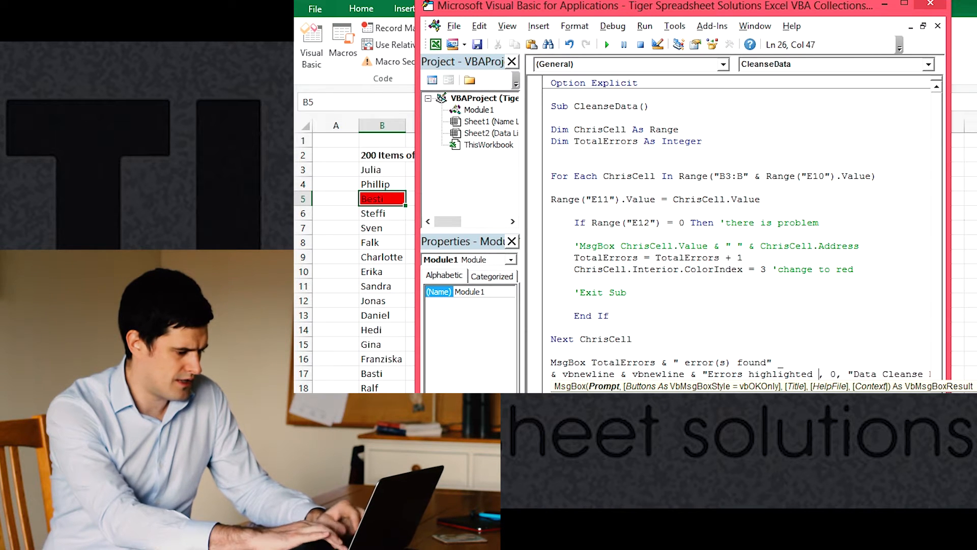
type("in red\"")
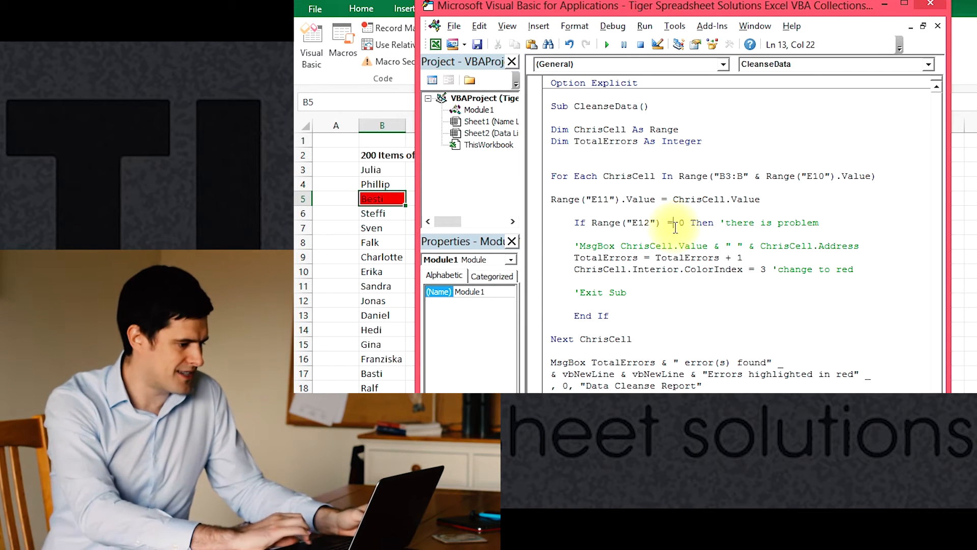
- Misspell Sven as Swen in B7, rerun the macro and dismiss its 3-error report
left_click(604, 44)
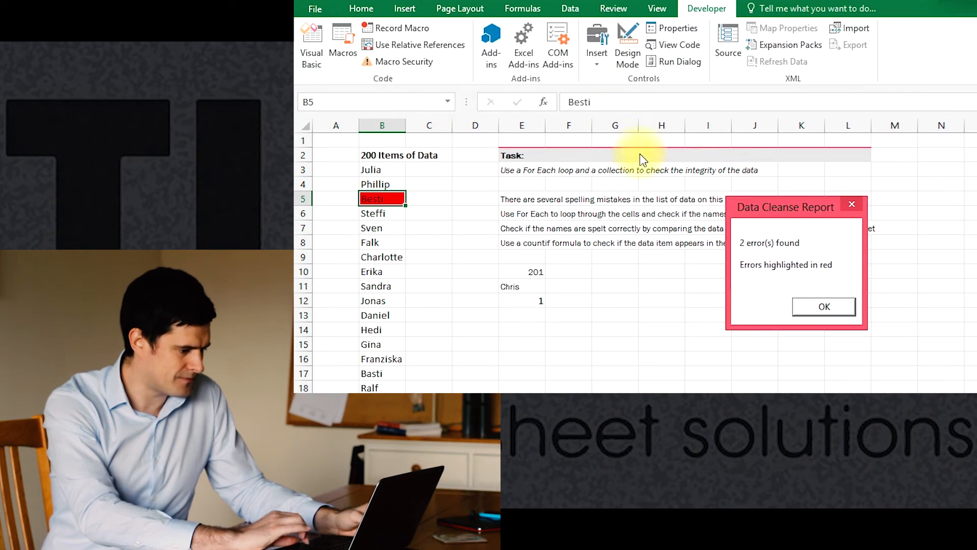
mouse_move(766, 249)
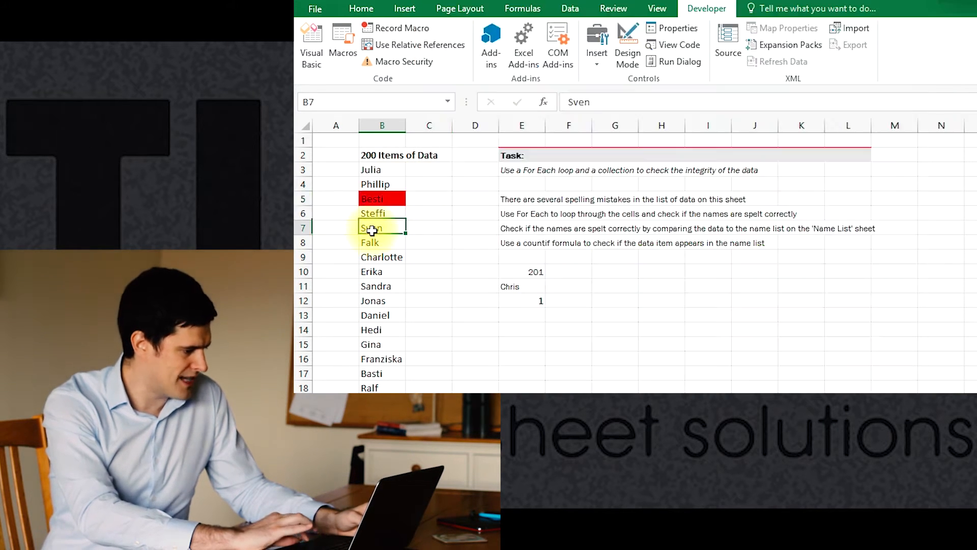
type("Swen")
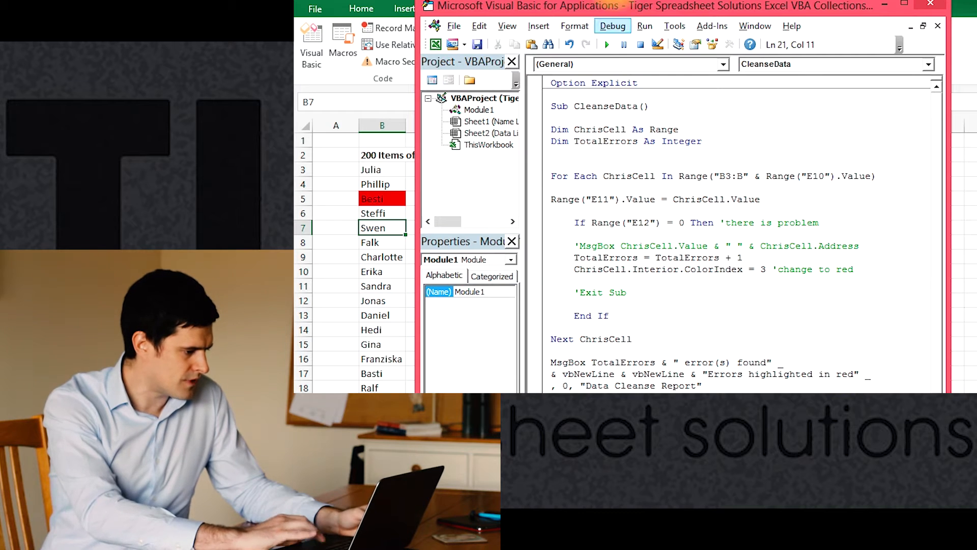
left_click(605, 43)
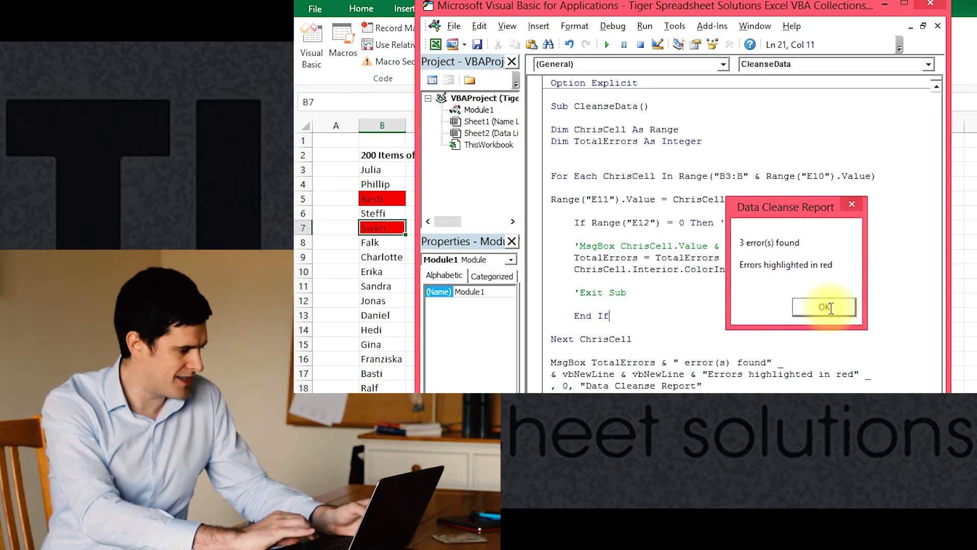
left_click(823, 308)
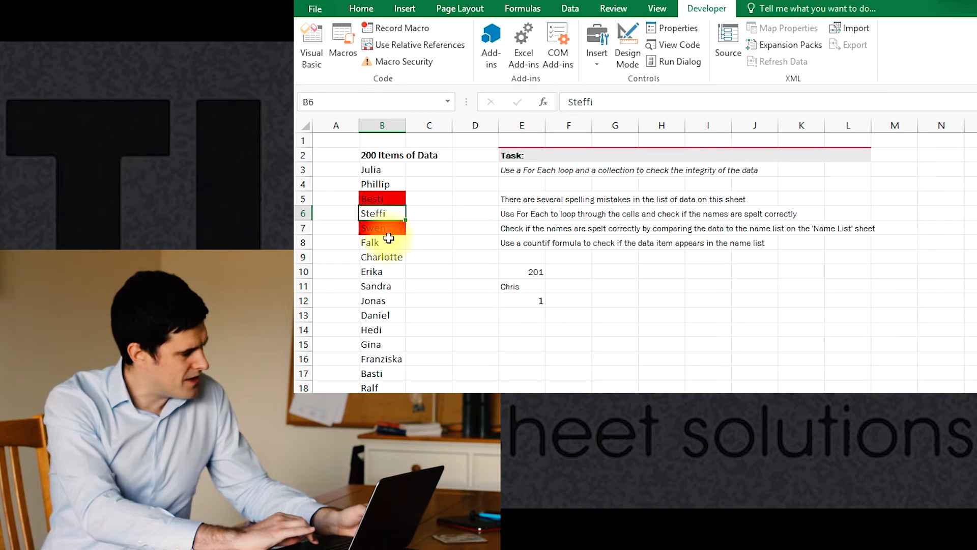
- Restore Sven in B7, rerun the macro reporting 2 errors, and note B7 stays red
left_click(382, 227)
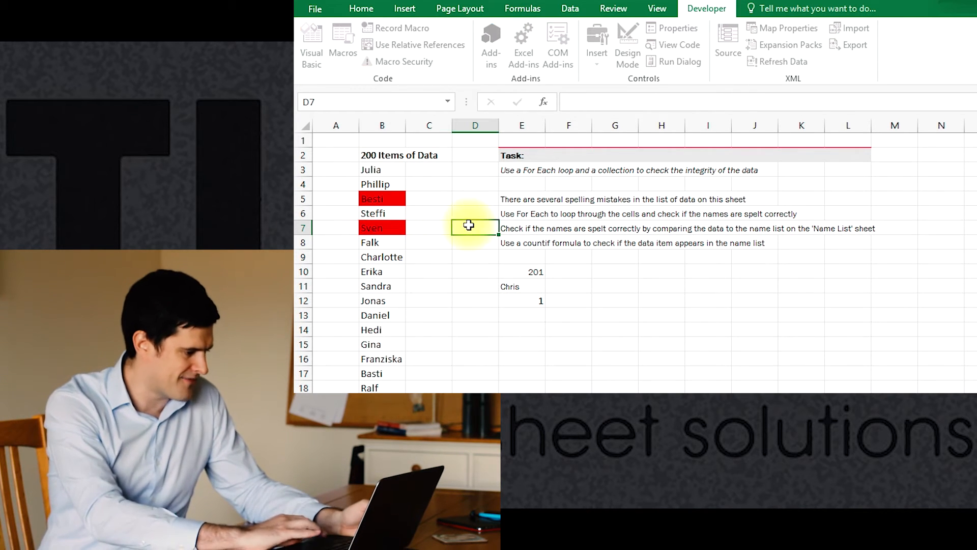
left_click(311, 44)
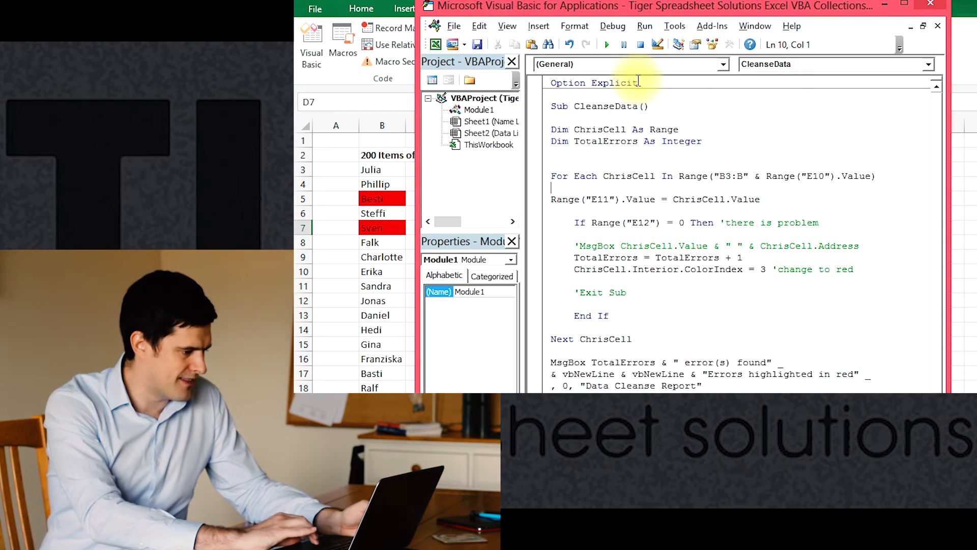
left_click(607, 44)
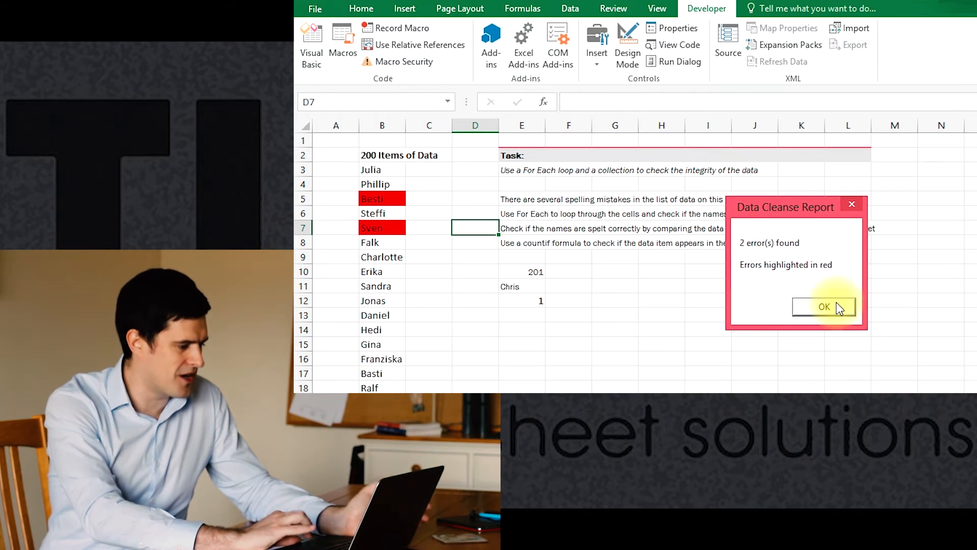
left_click(823, 306)
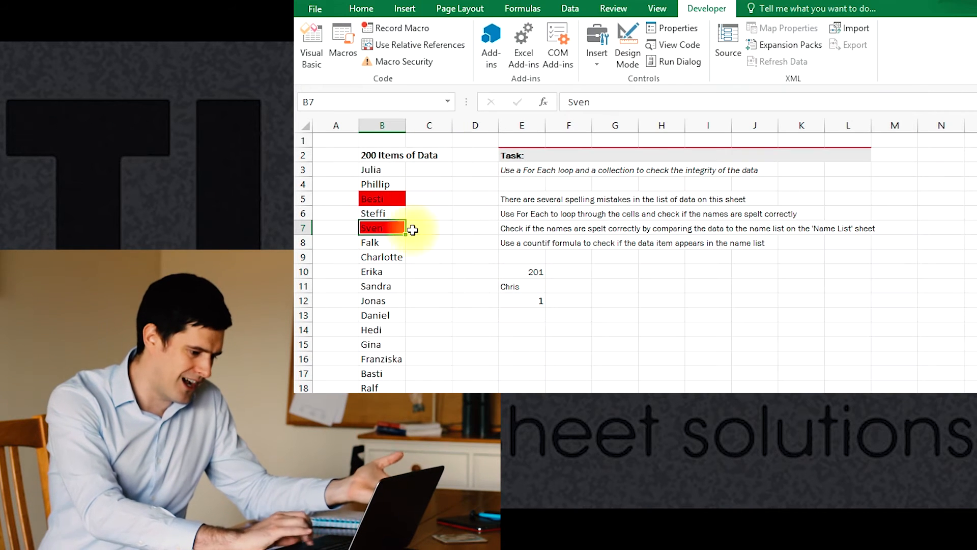
left_click(310, 44)
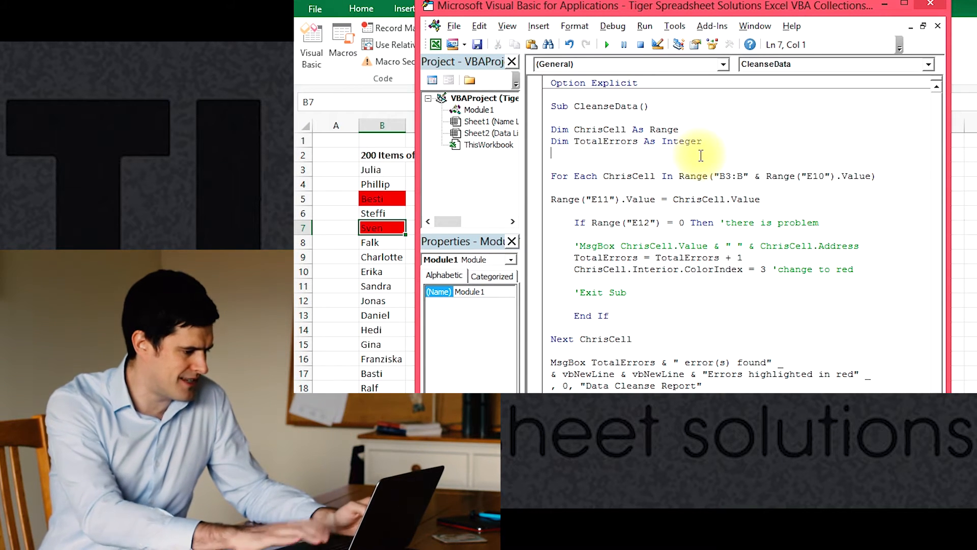
- Add a line setting Range("B3:B" & Range("E10").Value).Interior.ColorIndex = 1 at the start of CleanseData
type("Range(\"B3:B\" & Range(\"E10\").Value)")
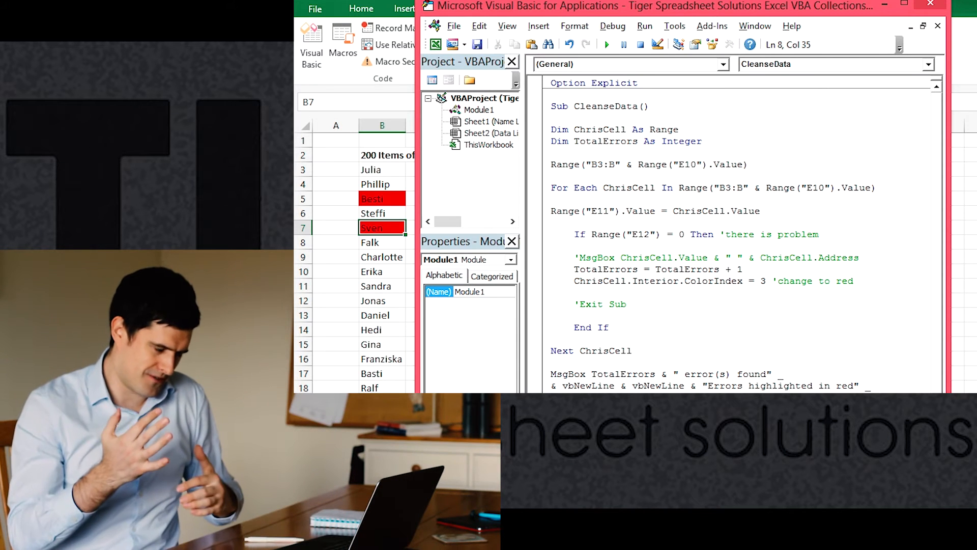
type(".")
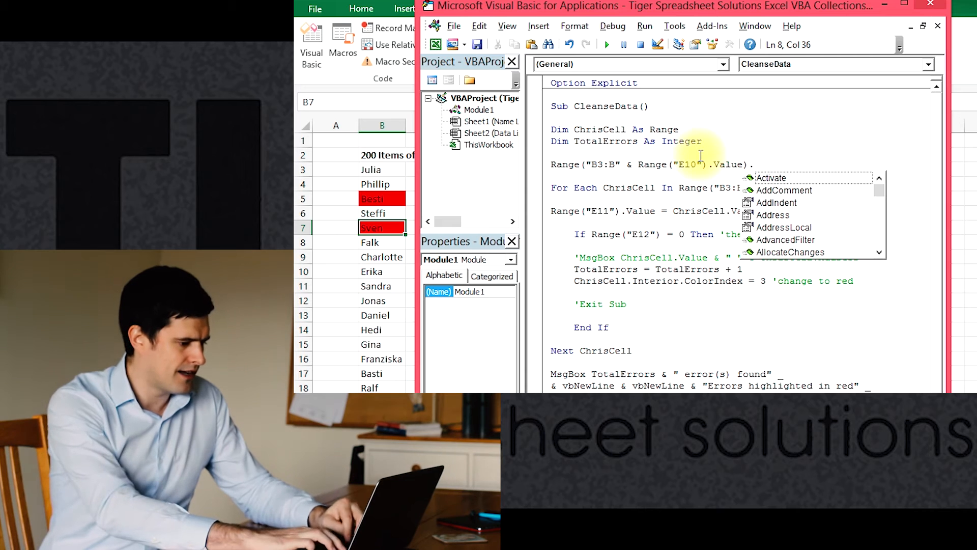
type(".Interior")
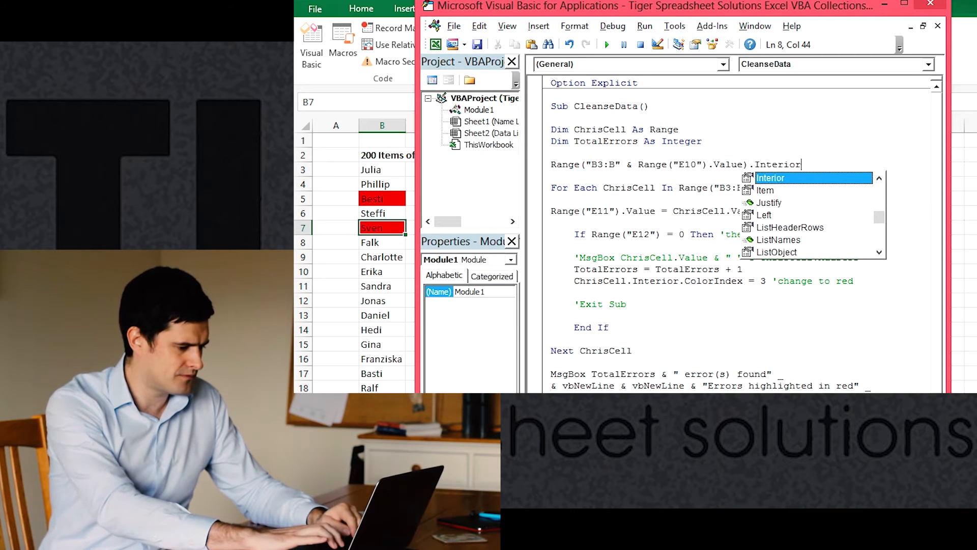
type(".")
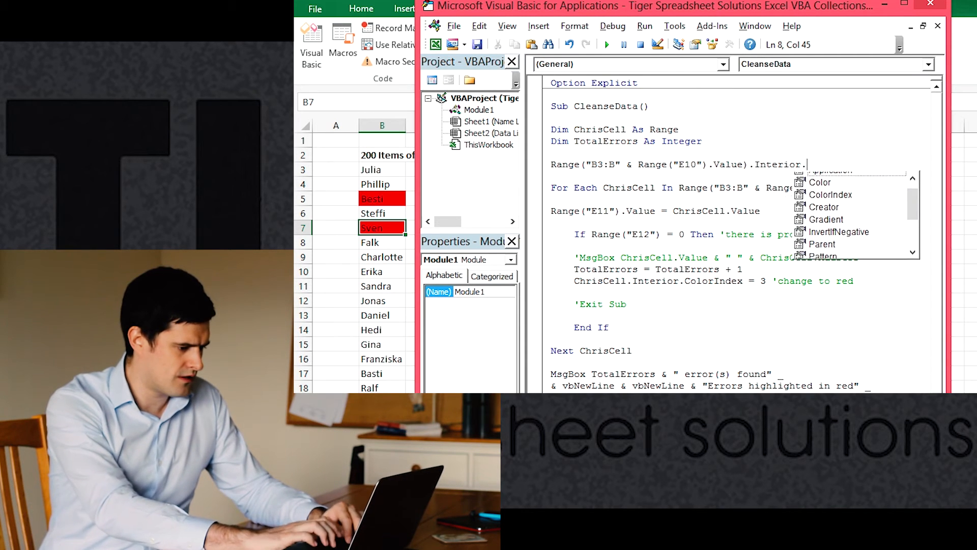
type("ColorIndex")
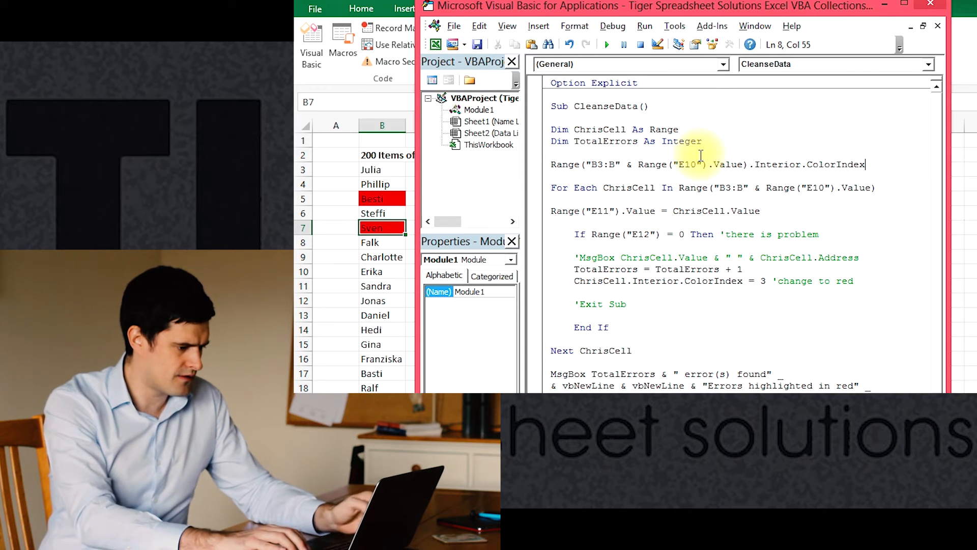
type("=")
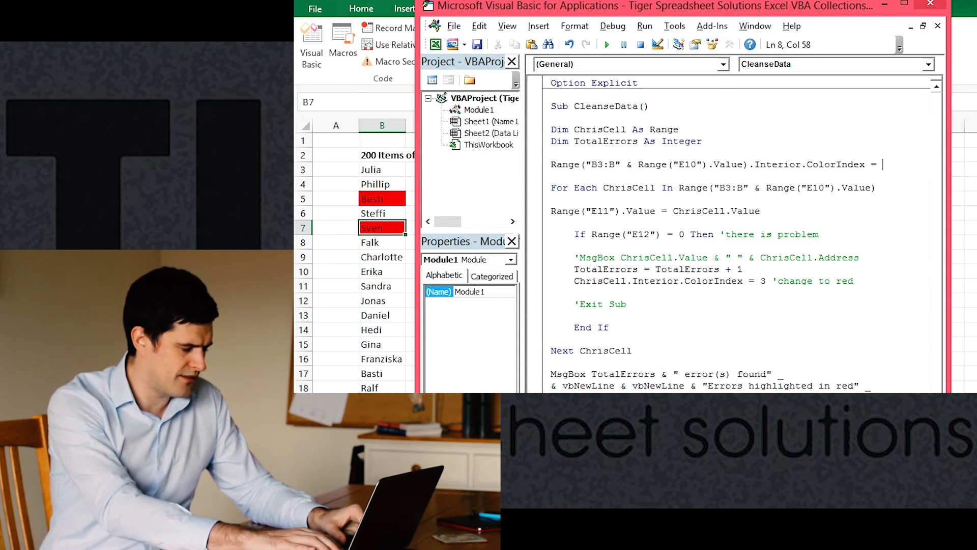
type("1")
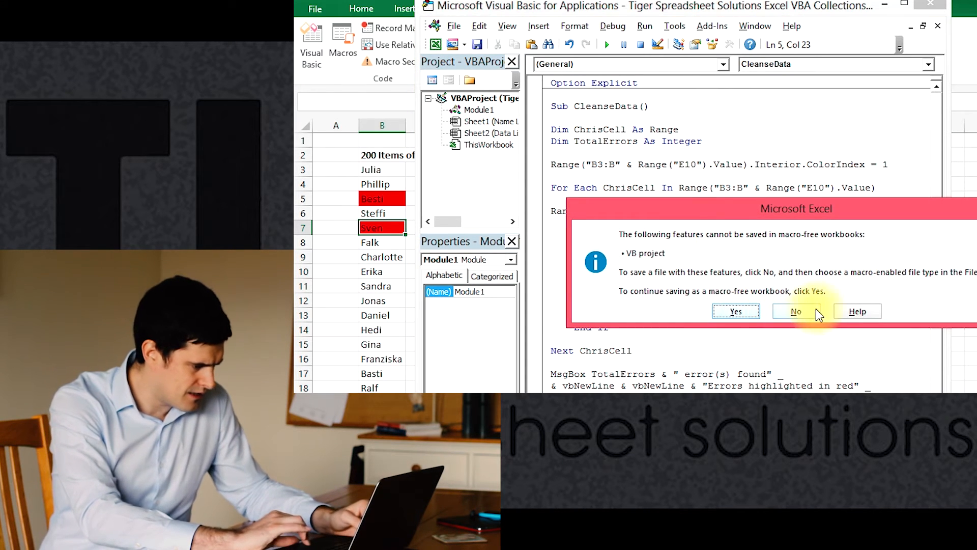
- Decline saving as a macro-free workbook and run the macro, blacking out the name column
left_click(795, 311)
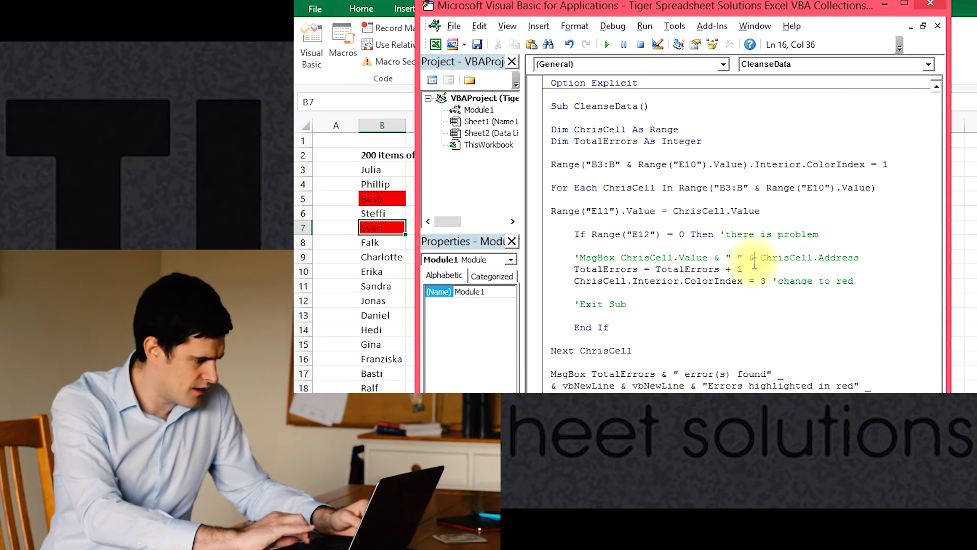
left_click(607, 43)
type("'")
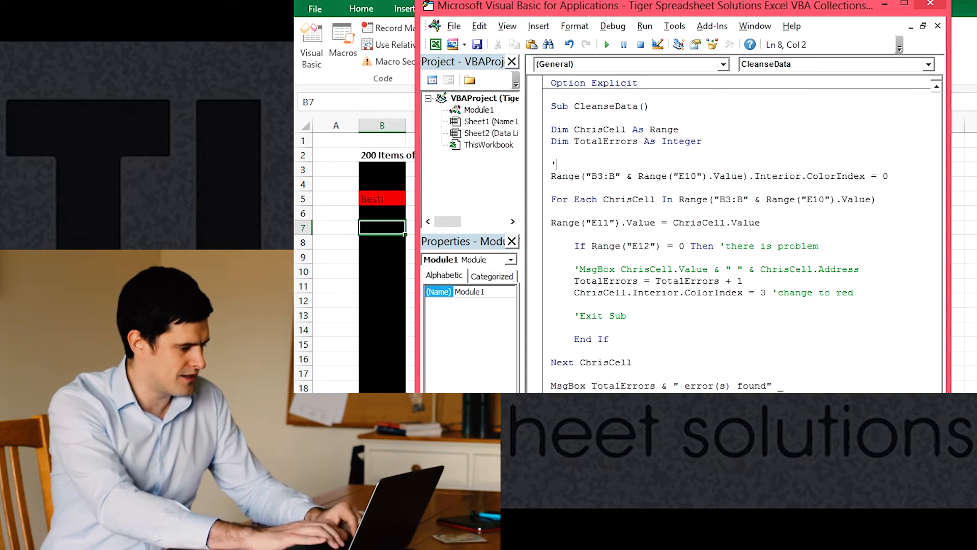
- Comment the reset line 'reset cell colours' and change its ColorIndex to 0
type("rest")
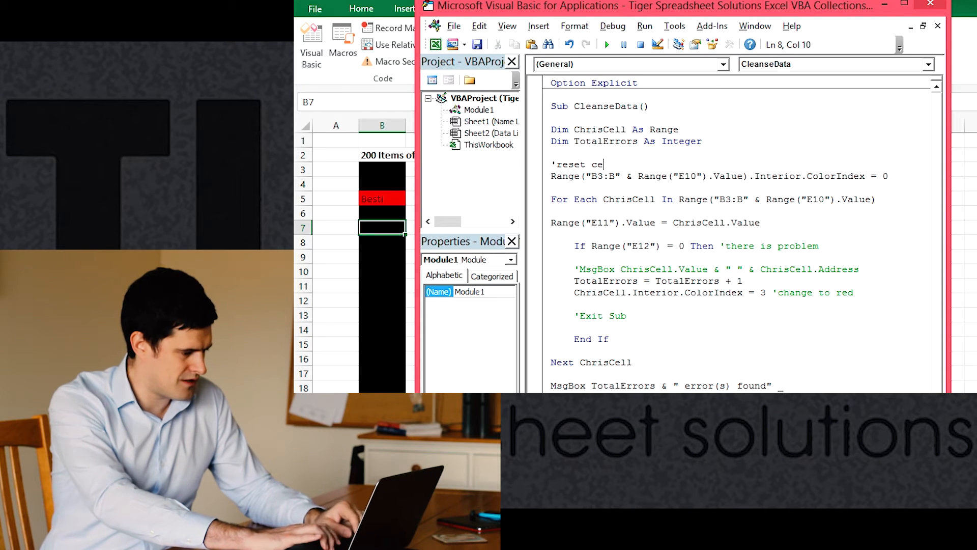
type("ll colours")
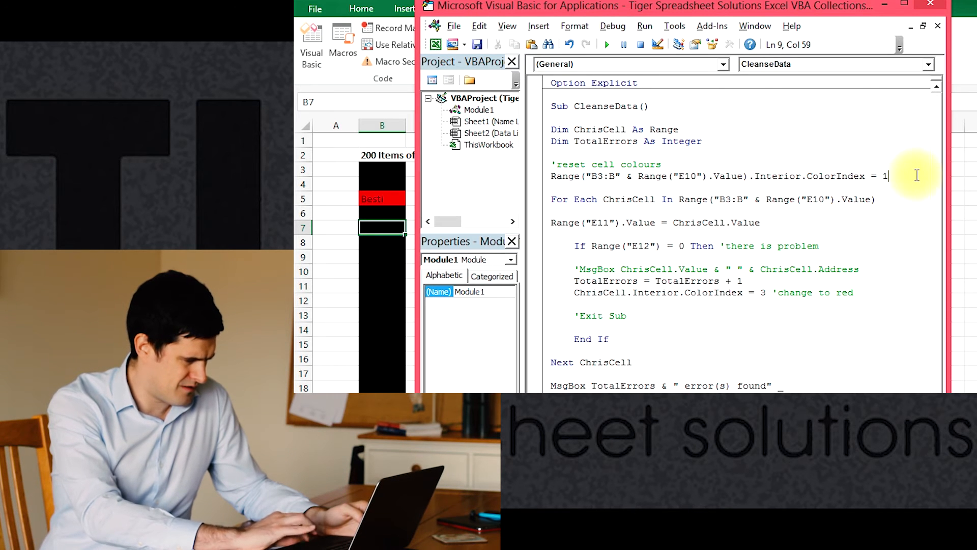
left_click(787, 176)
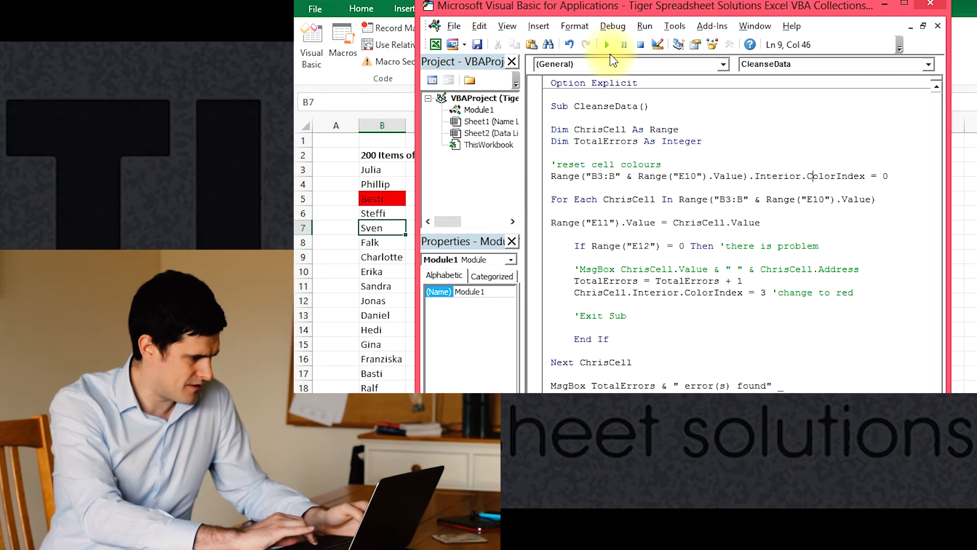
- Run CleanseData twice, getting a 2-error report with only Besti highlighted red
left_click(607, 44)
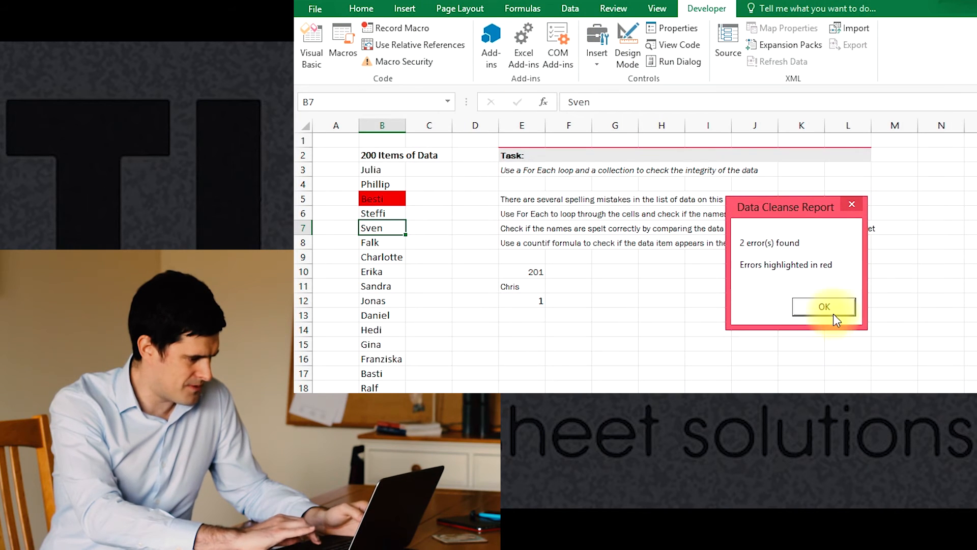
left_click(823, 306)
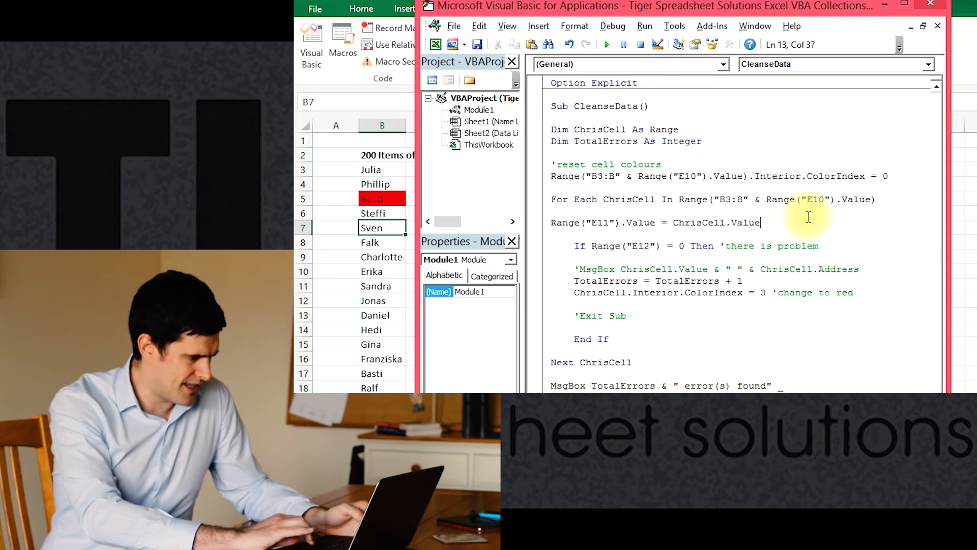
left_click(605, 44)
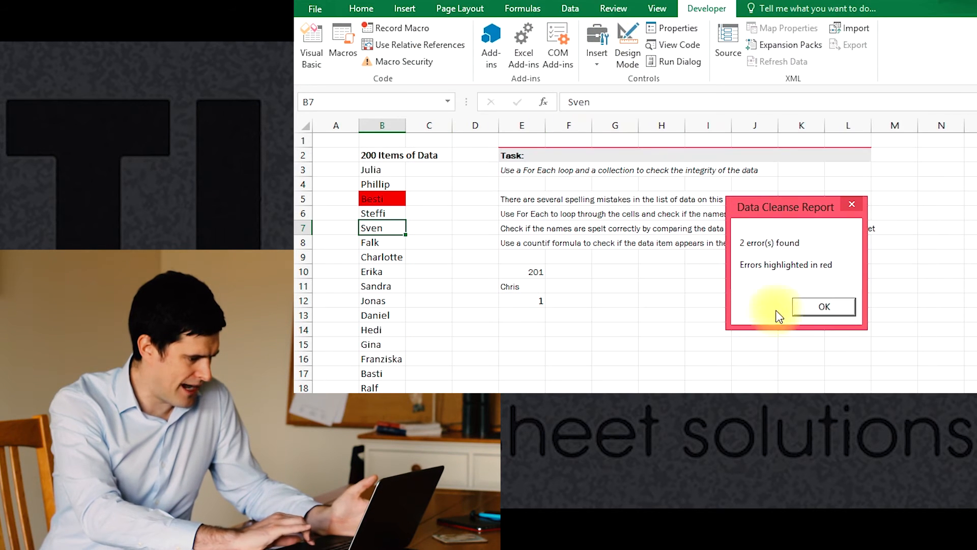
left_click(823, 306)
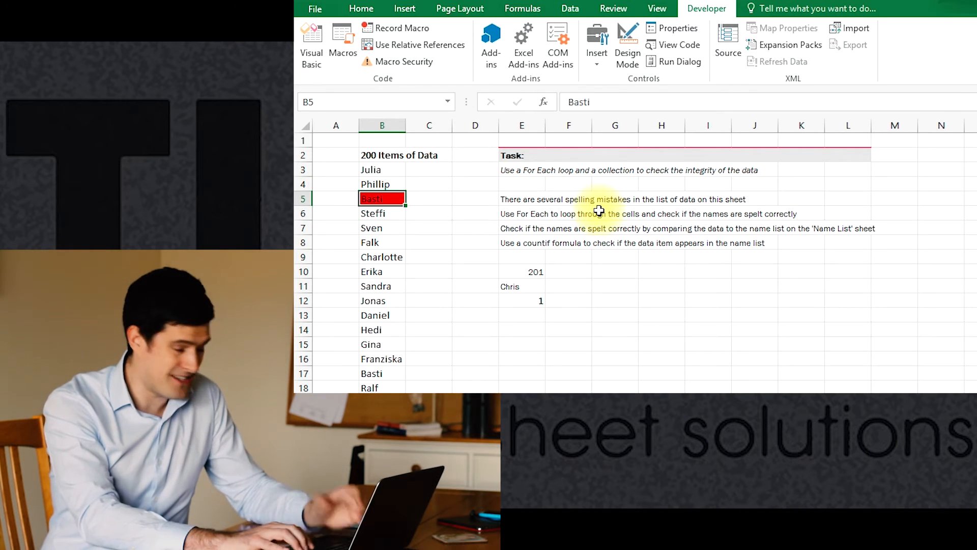
- Misspell Falk in B8 as Fulk and Erika in B10 as Erik, then return to the VBA Editor
left_click(382, 184)
type("F")
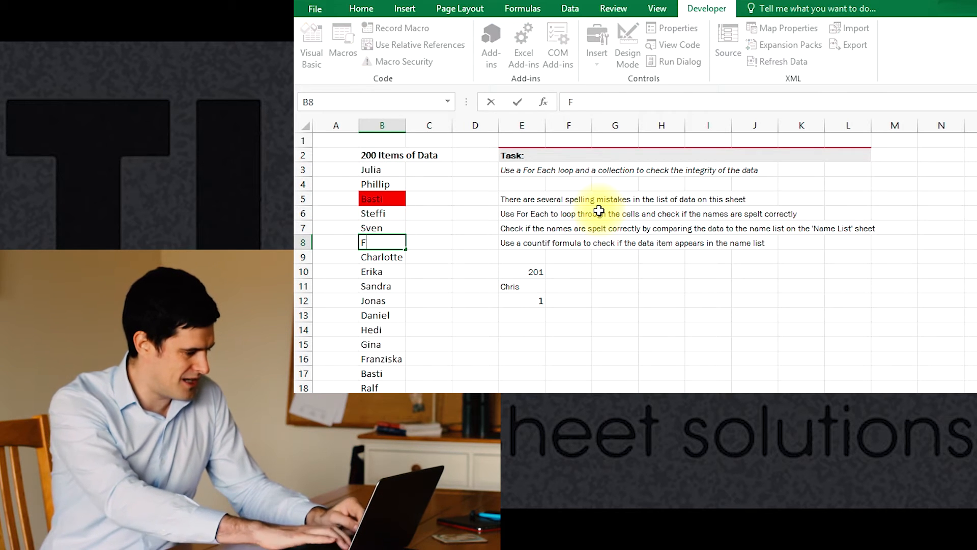
type("ulk")
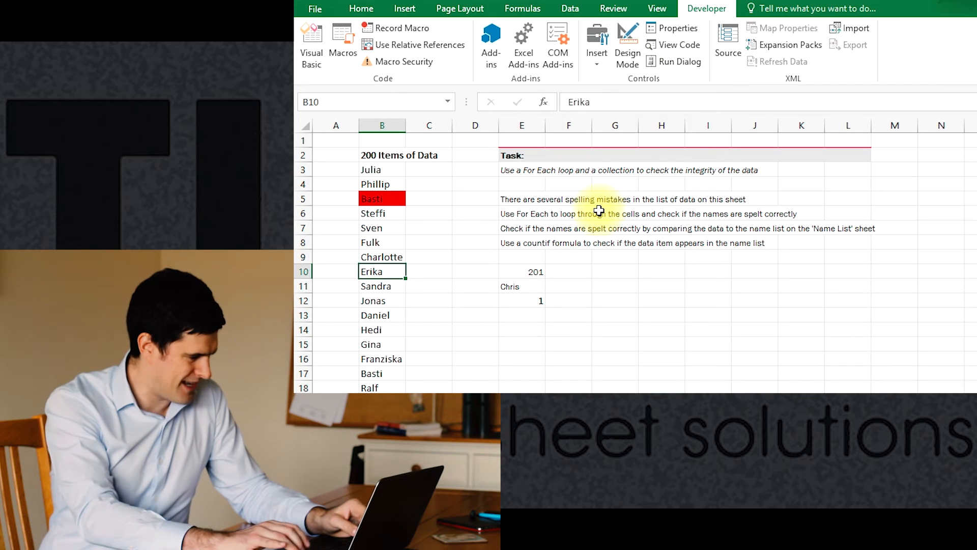
key("Backspace")
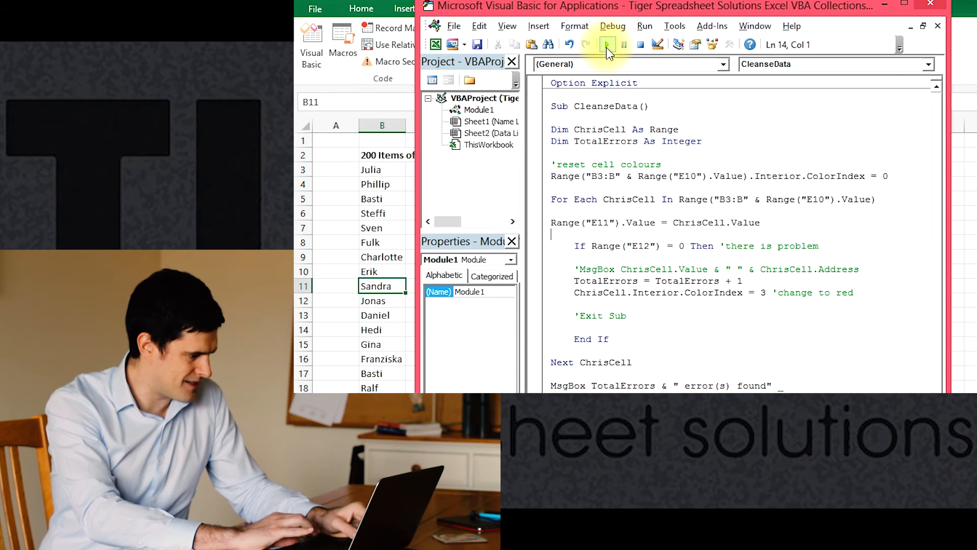
- Run CleanseData to get a '3 error(s) found' report with Fulk and Erik highlighted red, then close it
left_click(606, 44)
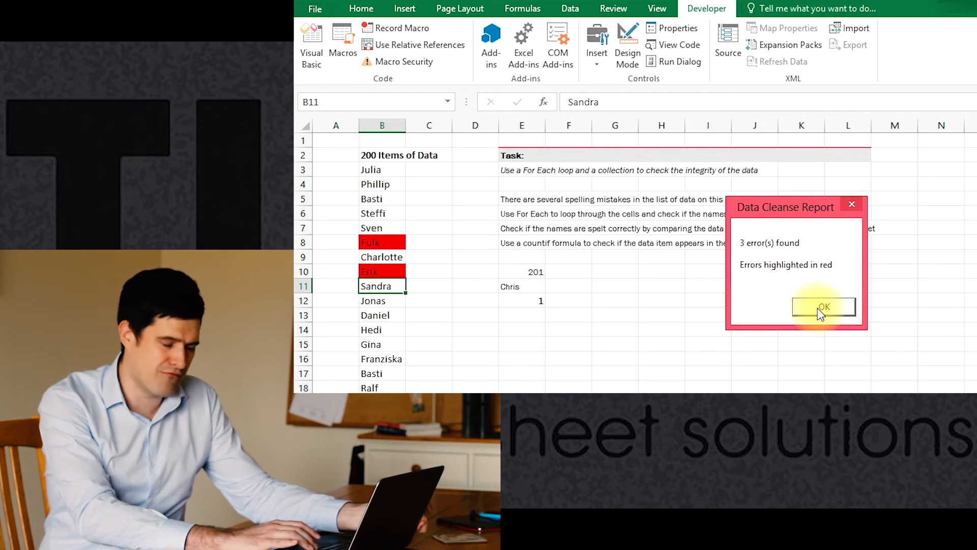
left_click(823, 306)
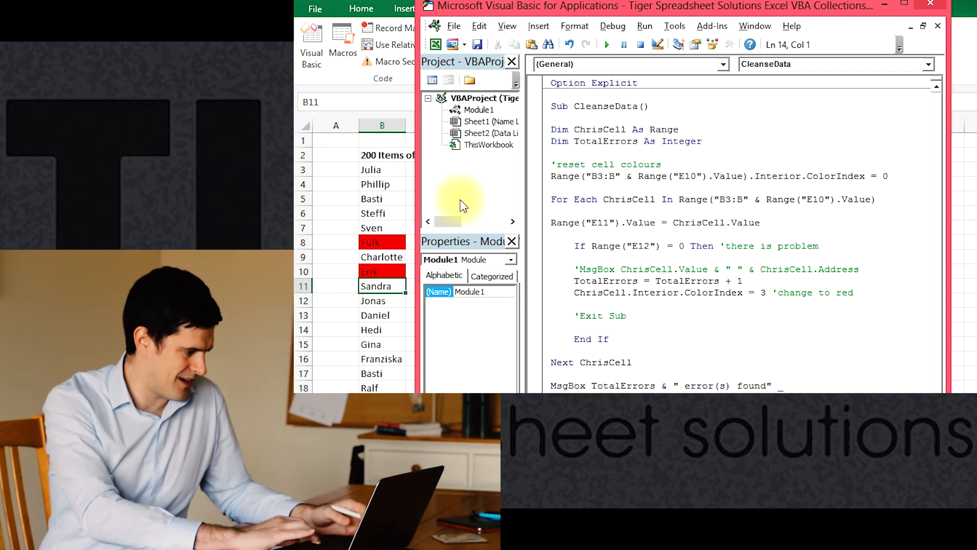
left_click(607, 44)
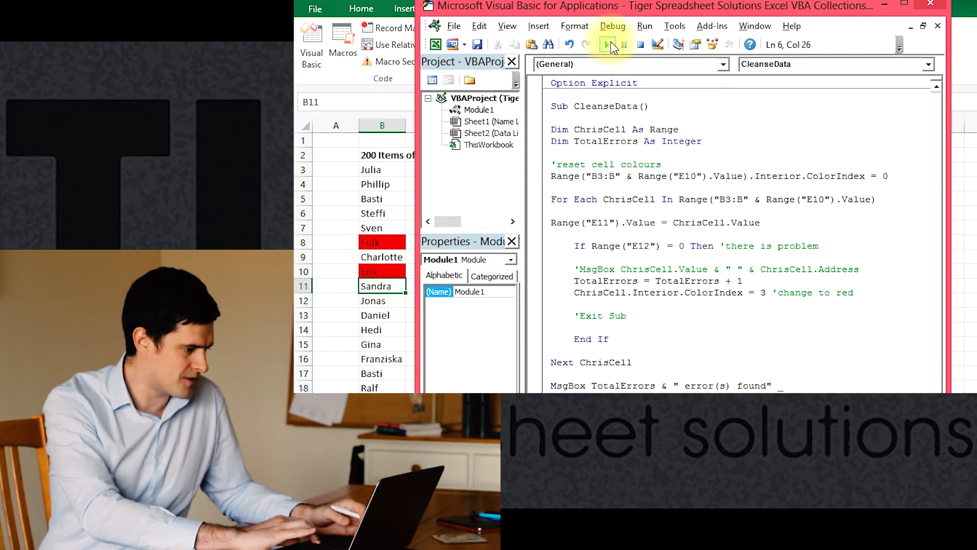
left_click(606, 44)
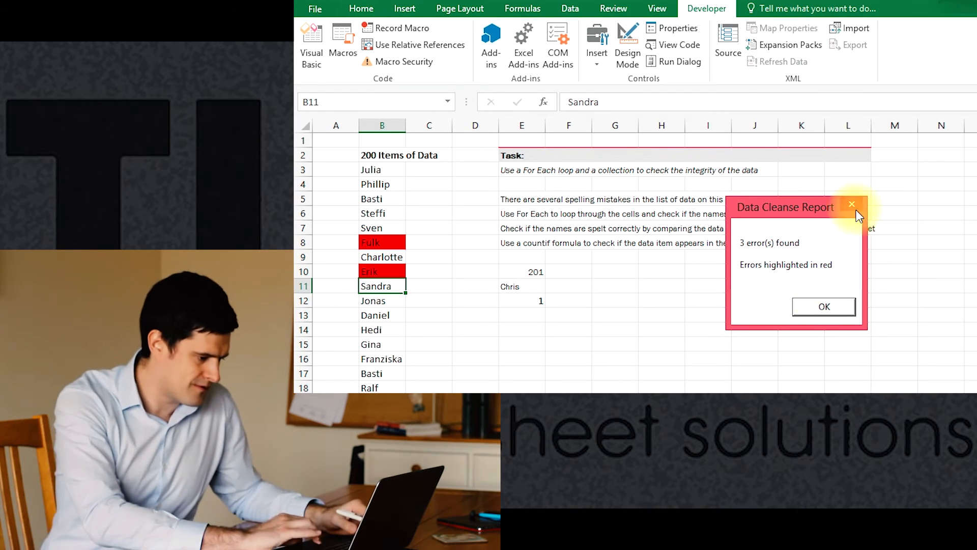
left_click(852, 204)
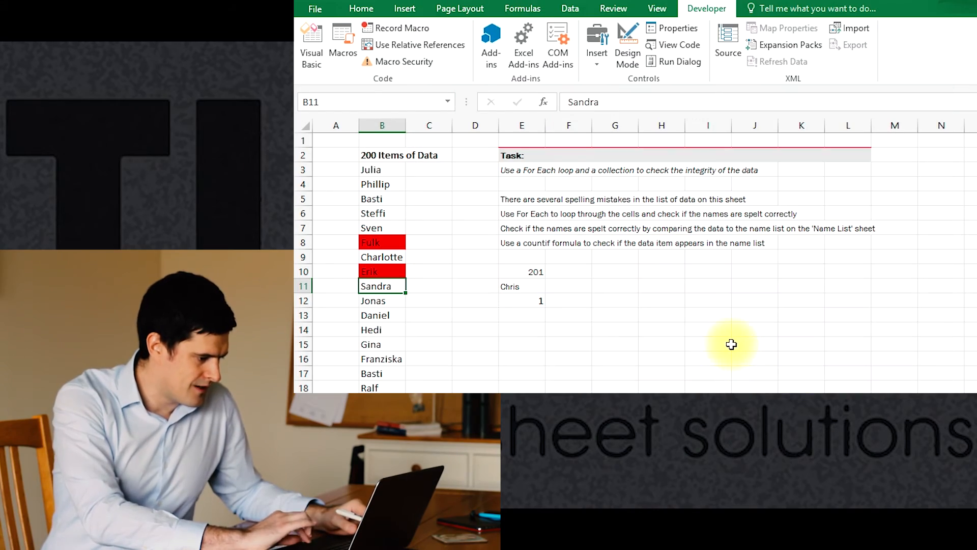